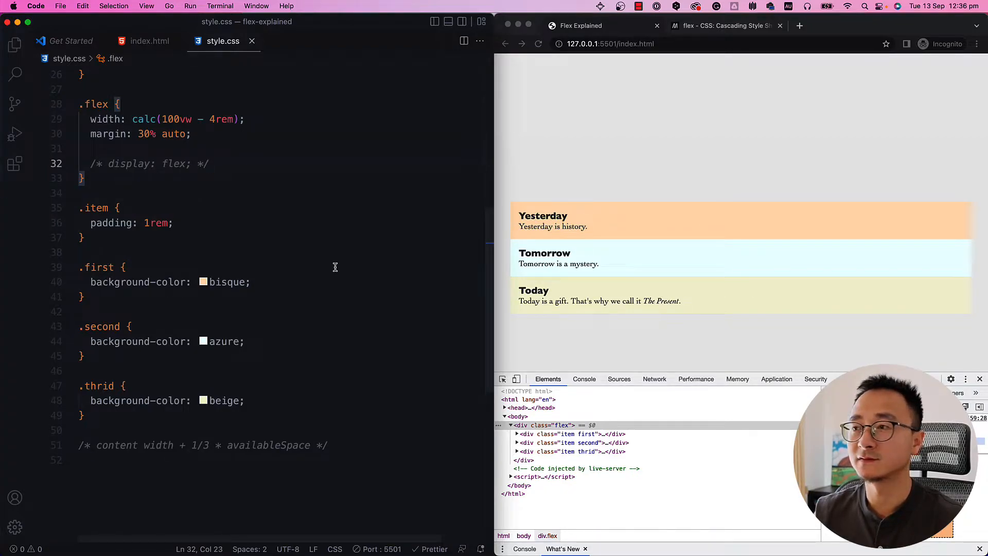
mouse_move(165, 88)
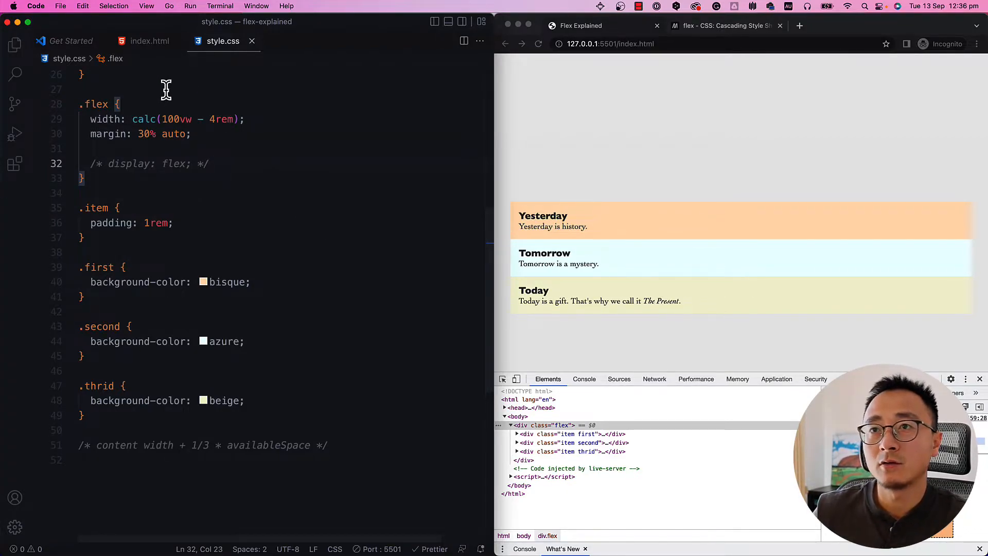
Step: Review the HTML's .flex container and .item class names, then return to the stylesheet
click(150, 42)
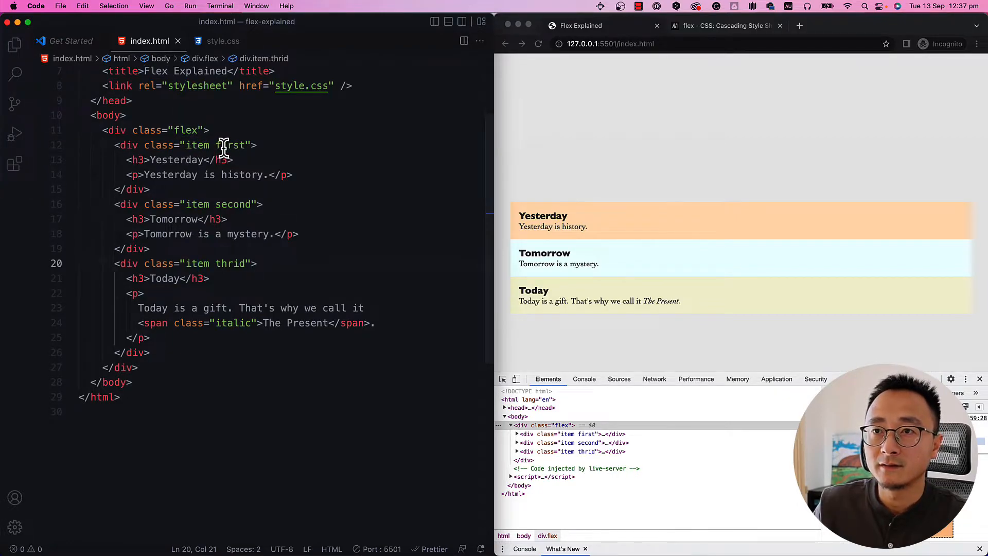
click(195, 145)
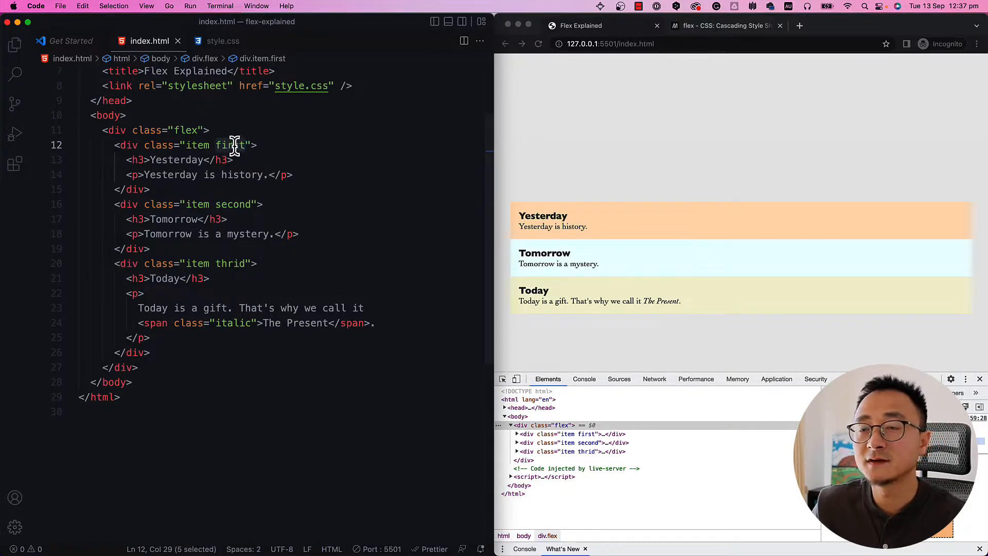
mouse_move(236, 204)
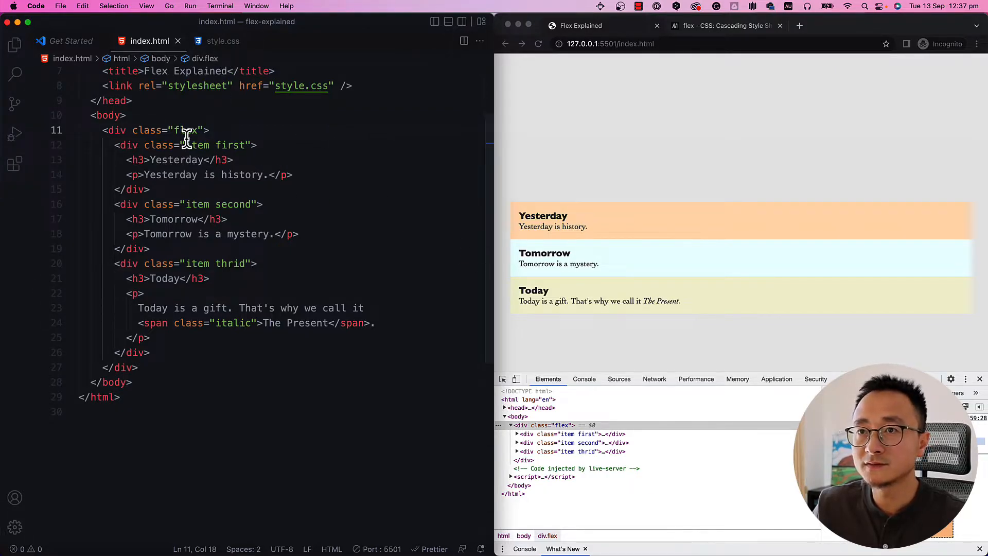
double_click(186, 131)
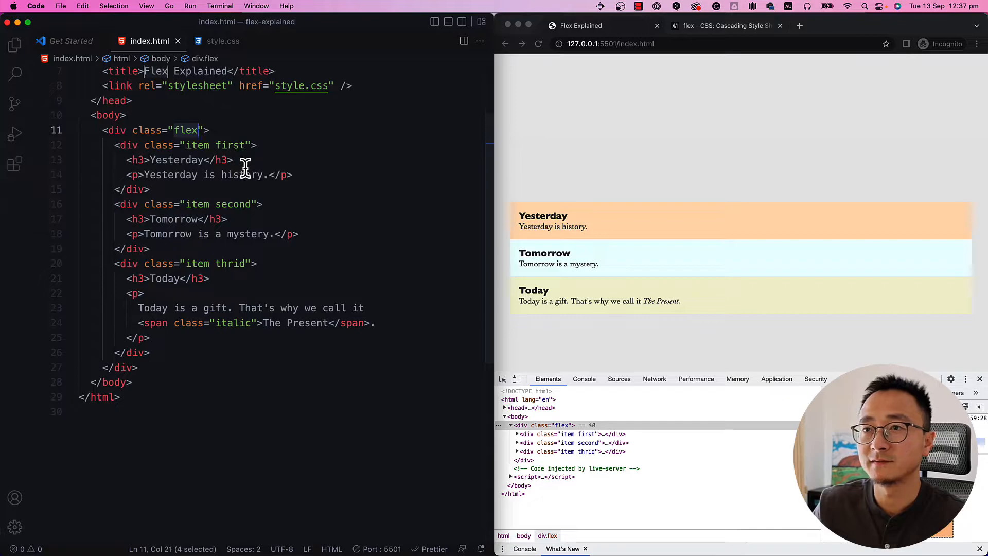
click(223, 42)
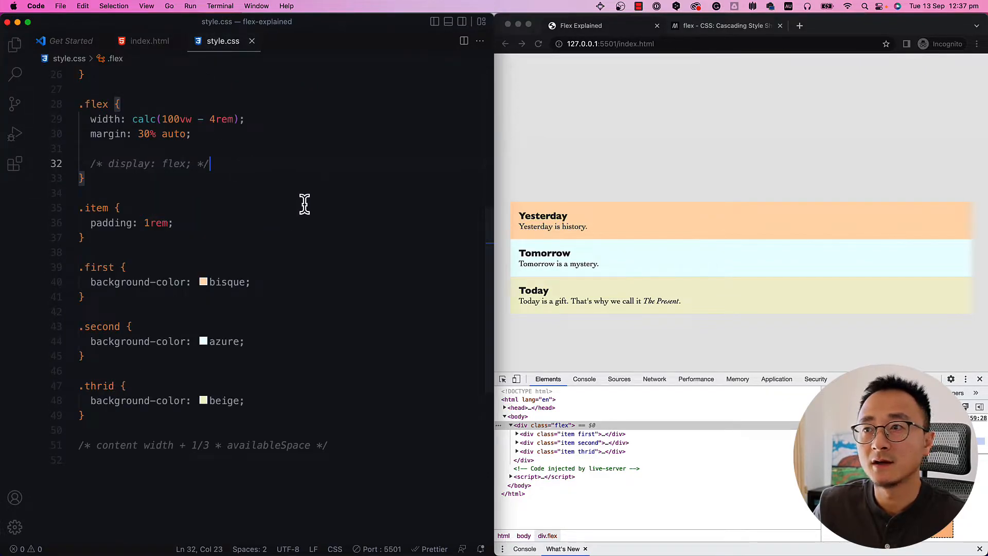
mouse_move(599, 264)
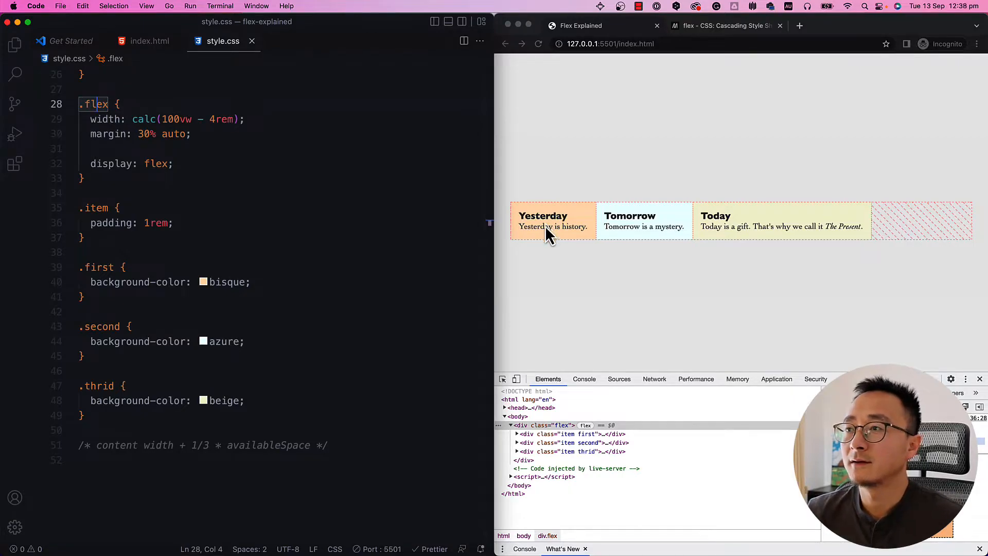
mouse_move(638, 238)
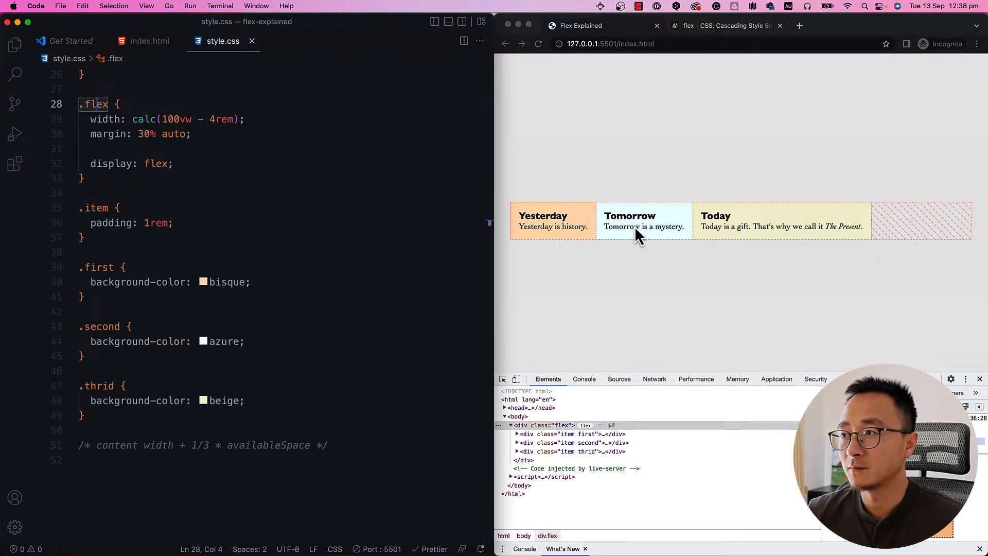
mouse_move(711, 230)
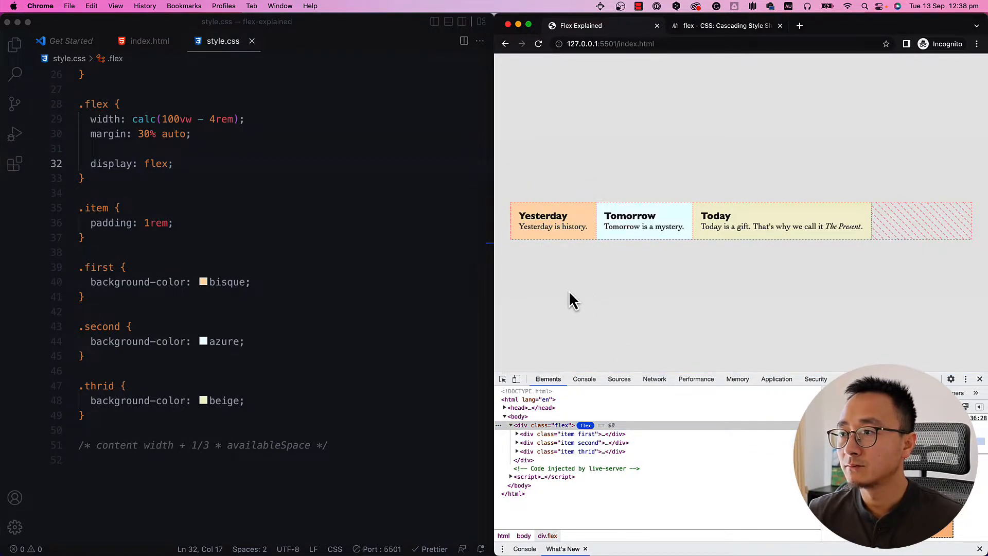
mouse_move(811, 189)
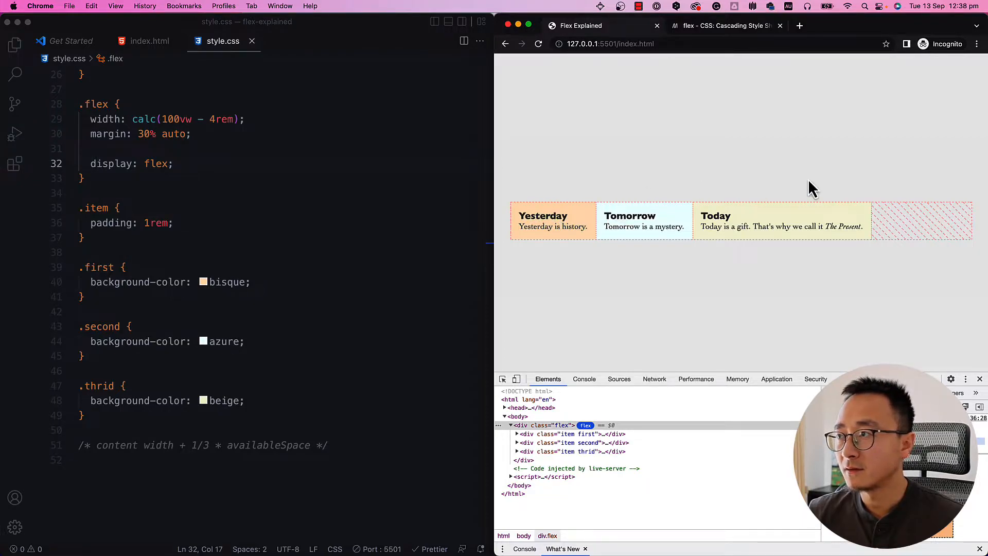
mouse_move(872, 246)
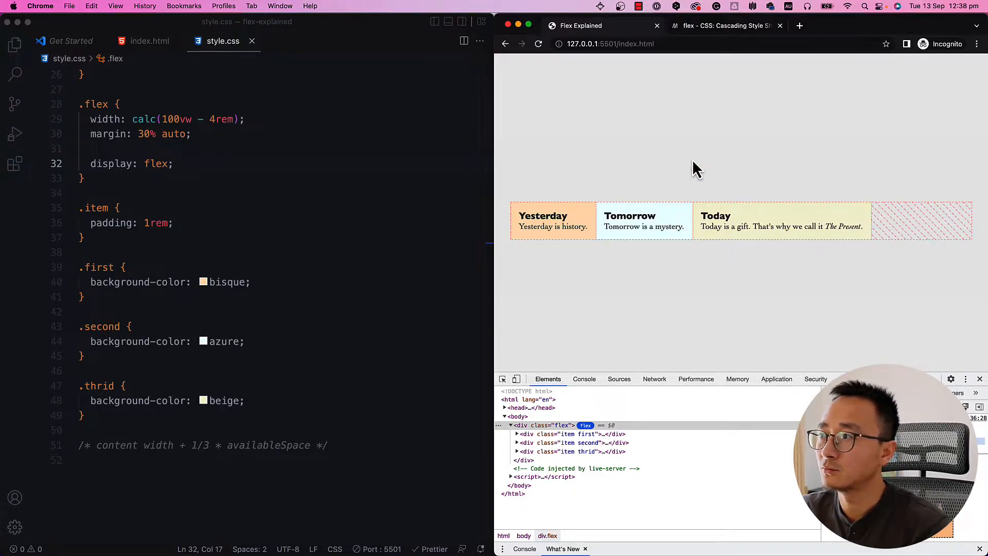
mouse_move(932, 229)
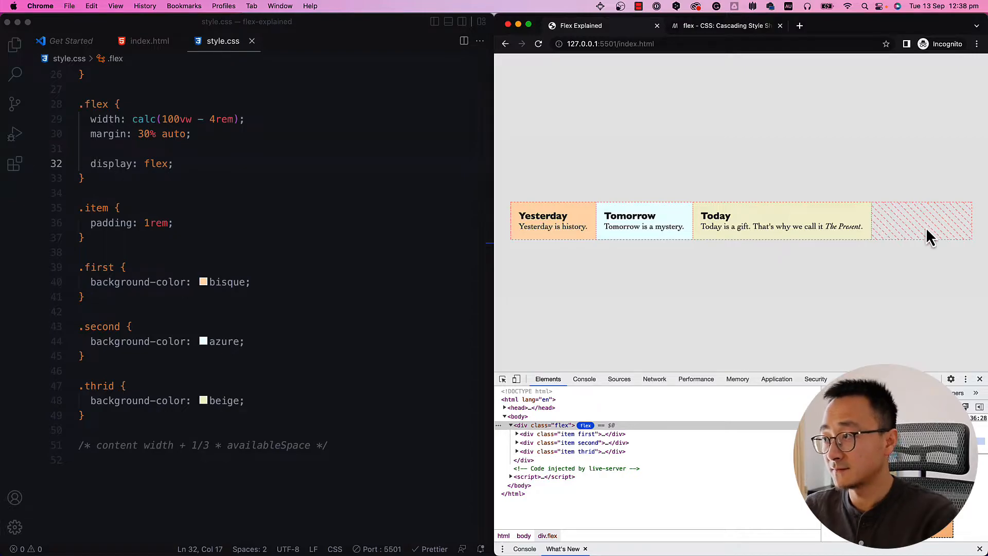
mouse_move(667, 252)
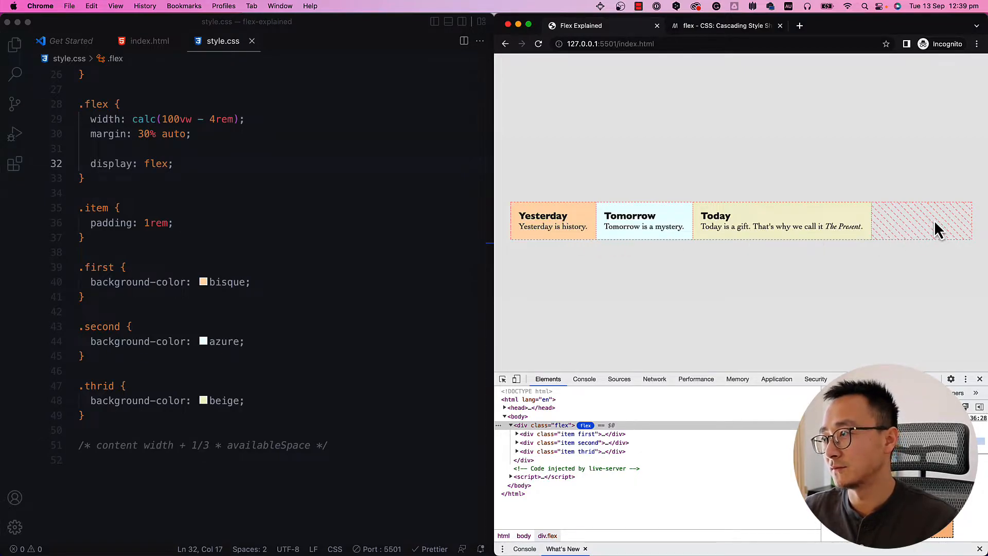
mouse_move(863, 273)
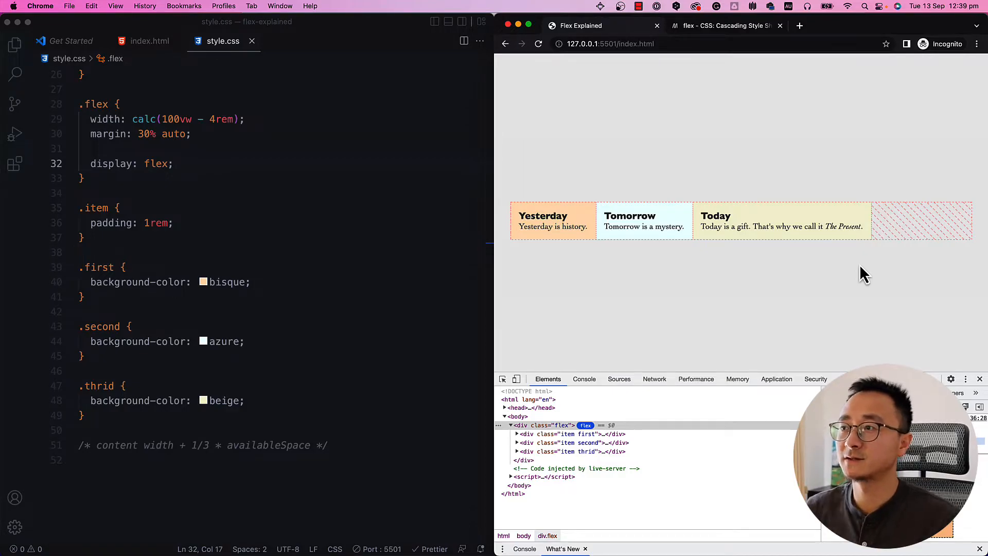
mouse_move(577, 264)
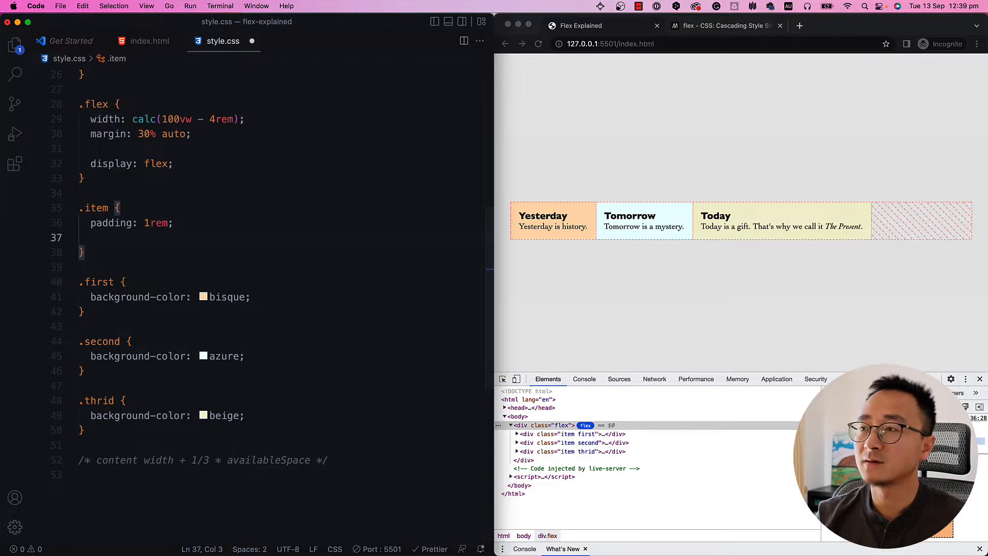
Step: Add flex: 1; to the .item rule so the three items share the row equally
text(flex:)
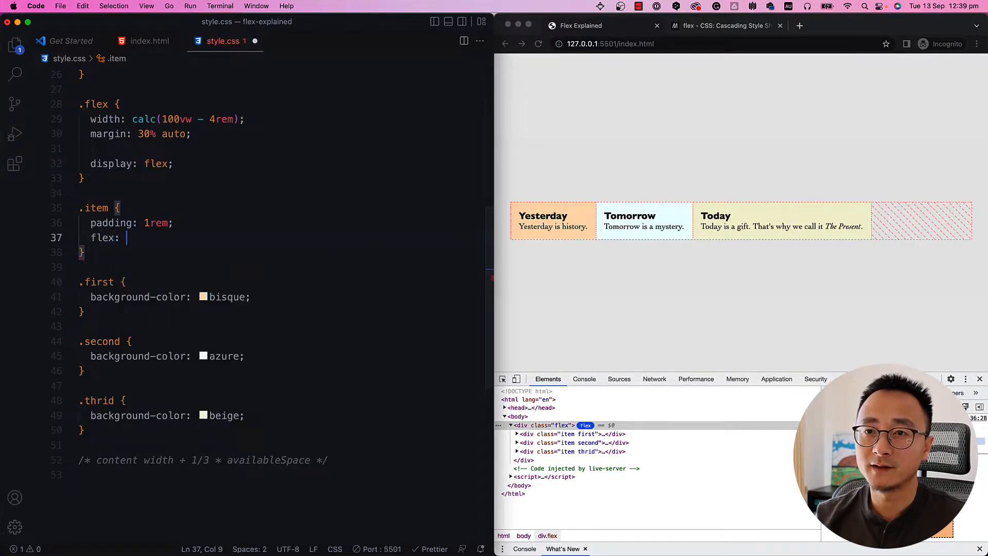
text(1;)
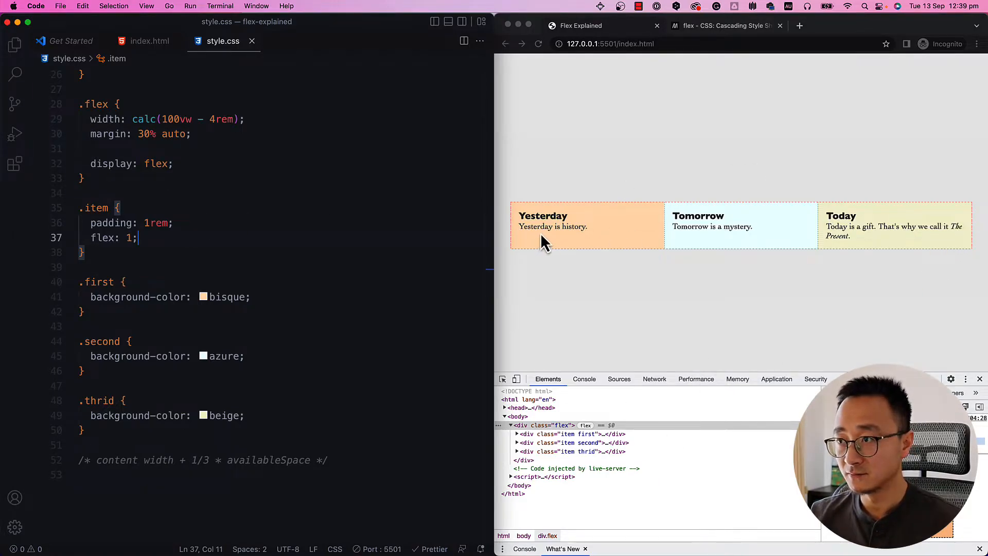
mouse_move(934, 205)
text(flex)
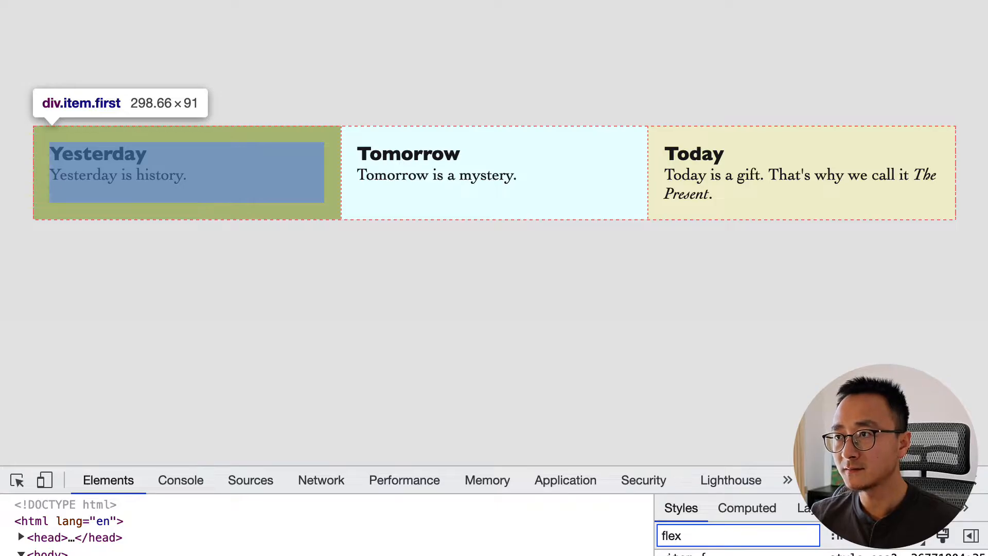
mouse_move(493, 173)
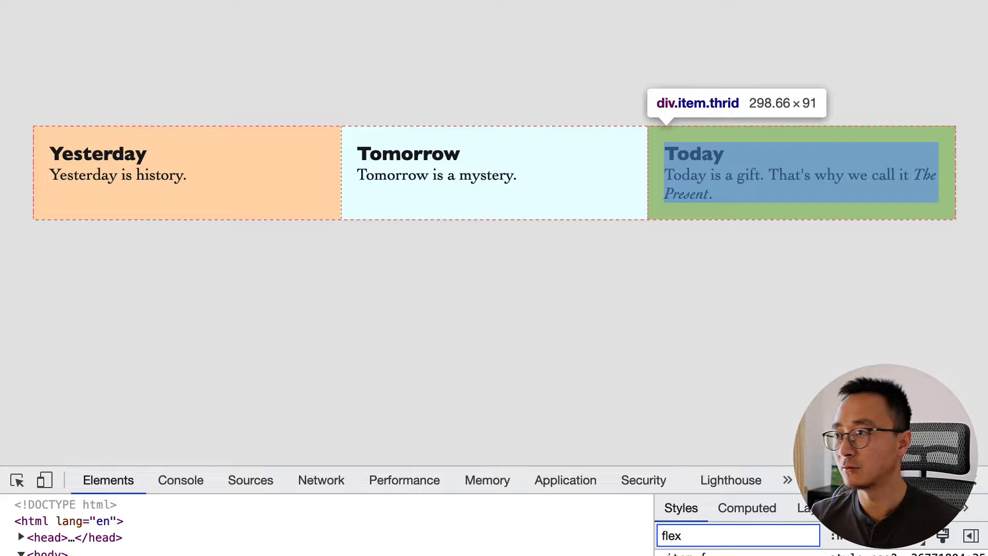
mouse_move(266, 357)
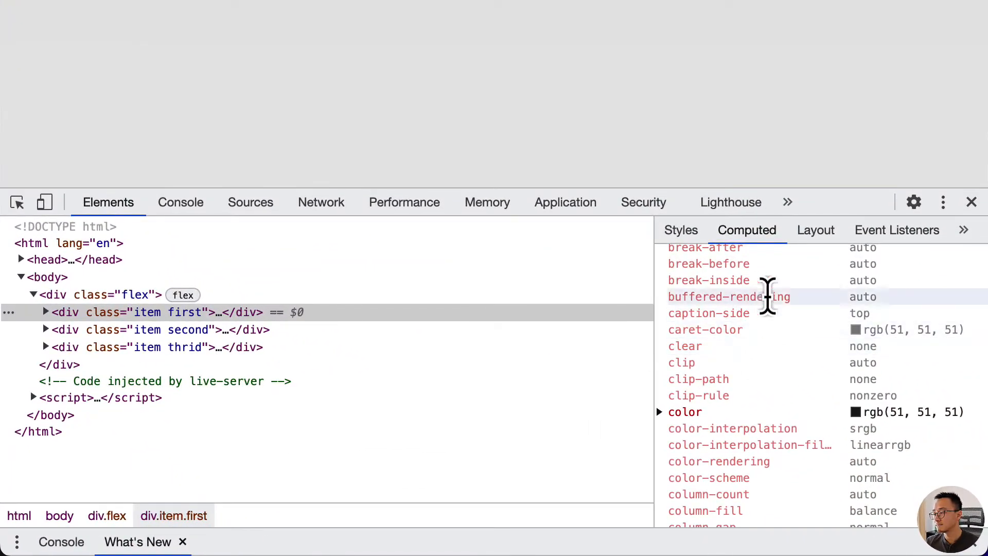
Step: Scroll the Computed styles to the first item's flex-grow 1, flex-shrink 1, flex-basis 0% entries
scroll(down, 3)
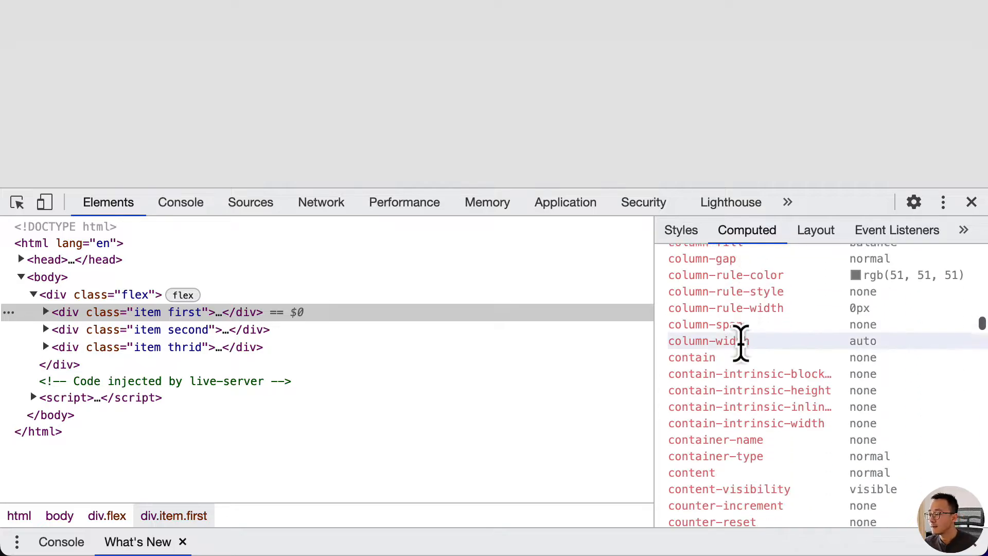
scroll(down, 3)
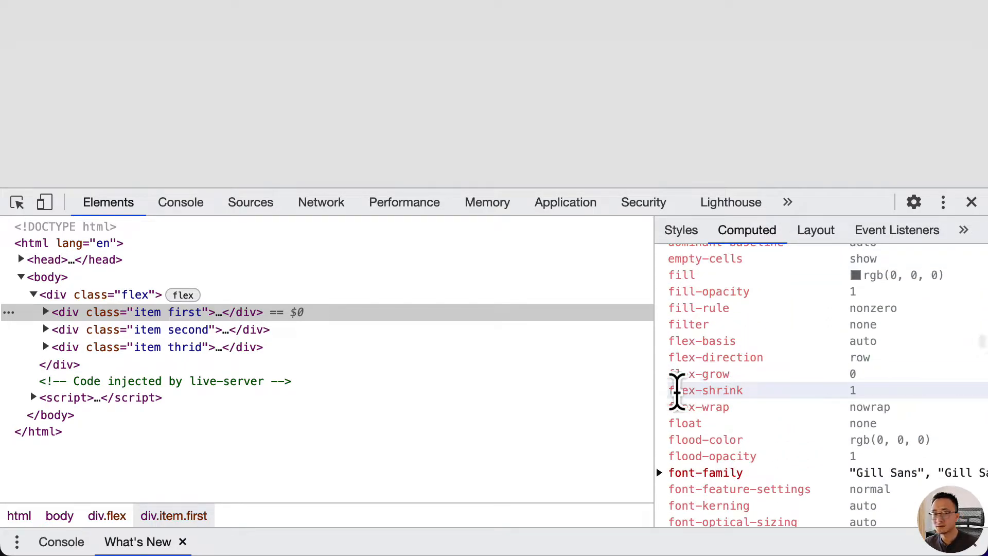
mouse_move(706, 373)
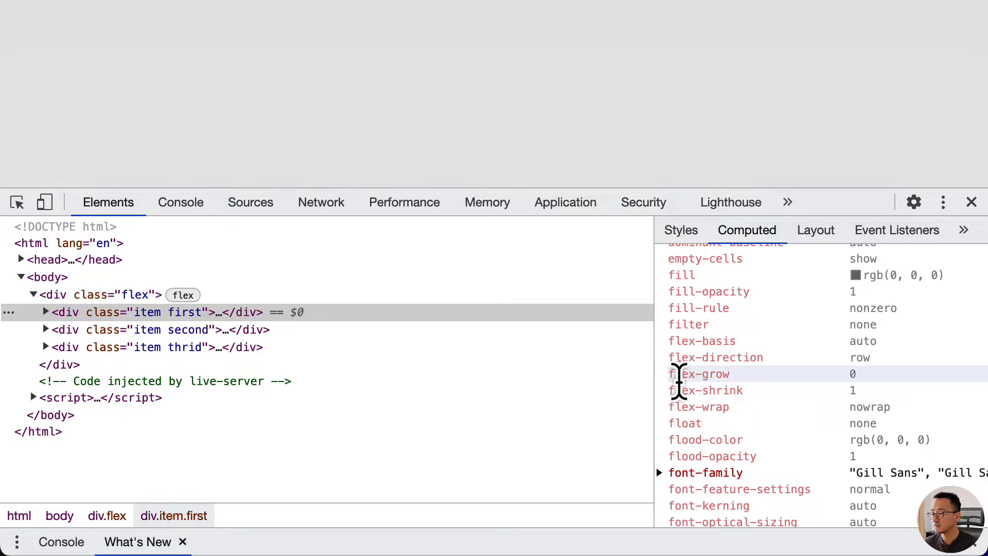
click(701, 374)
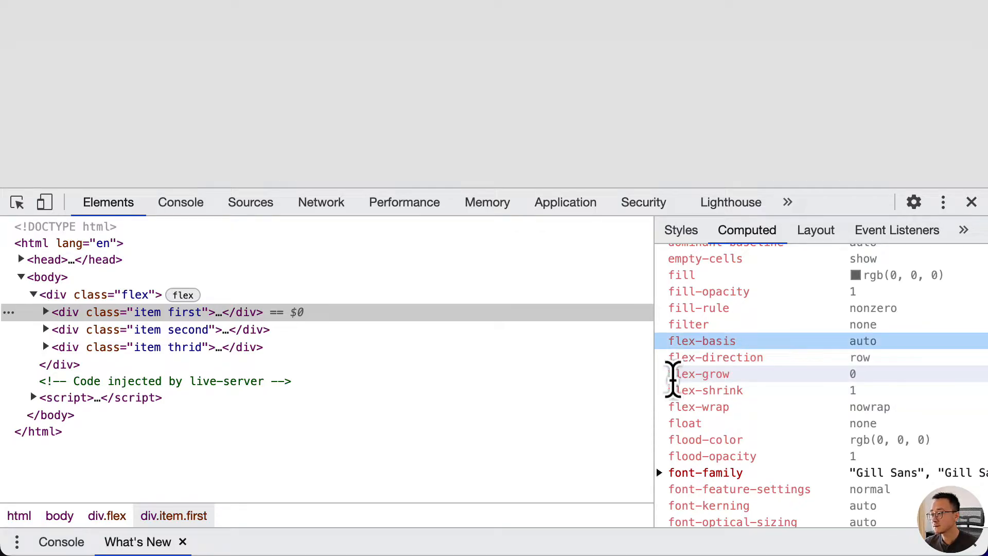
click(698, 372)
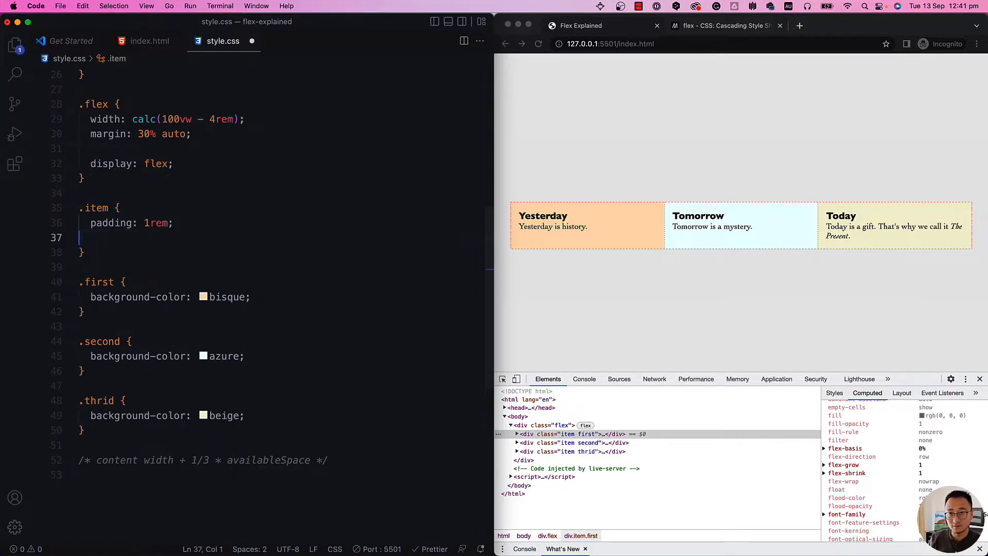
Step: Add flex-grow: 1; inside the .item rule
text(flex)
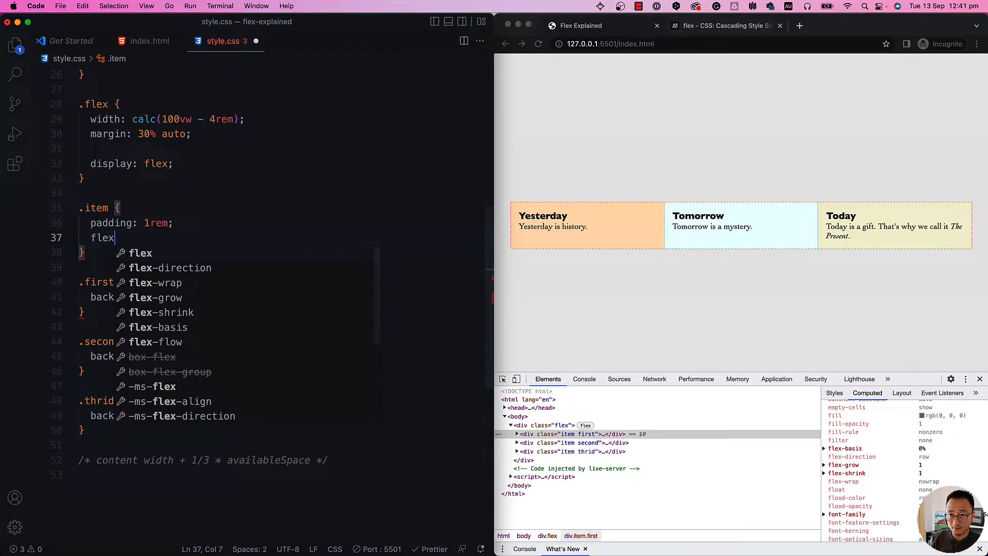
text(g)
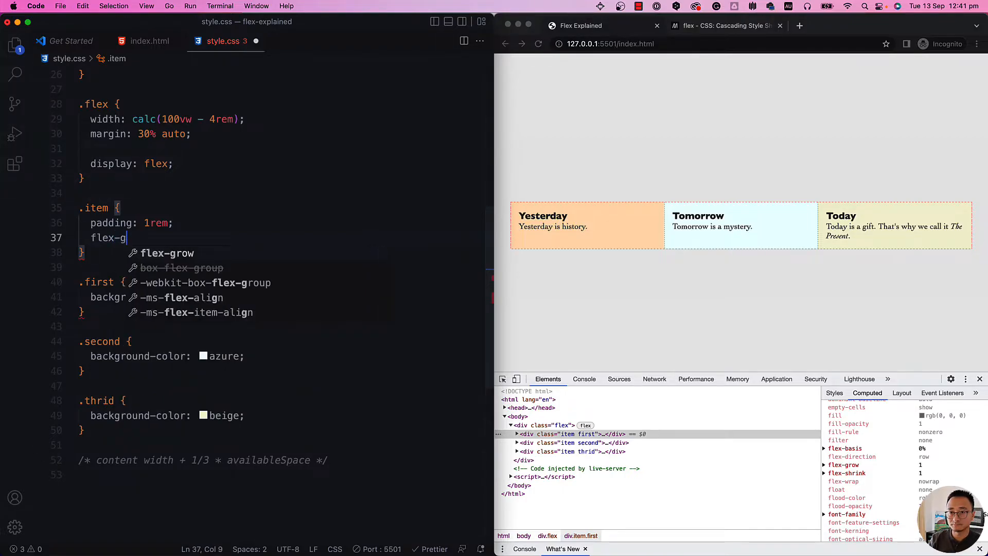
text(row: 1;)
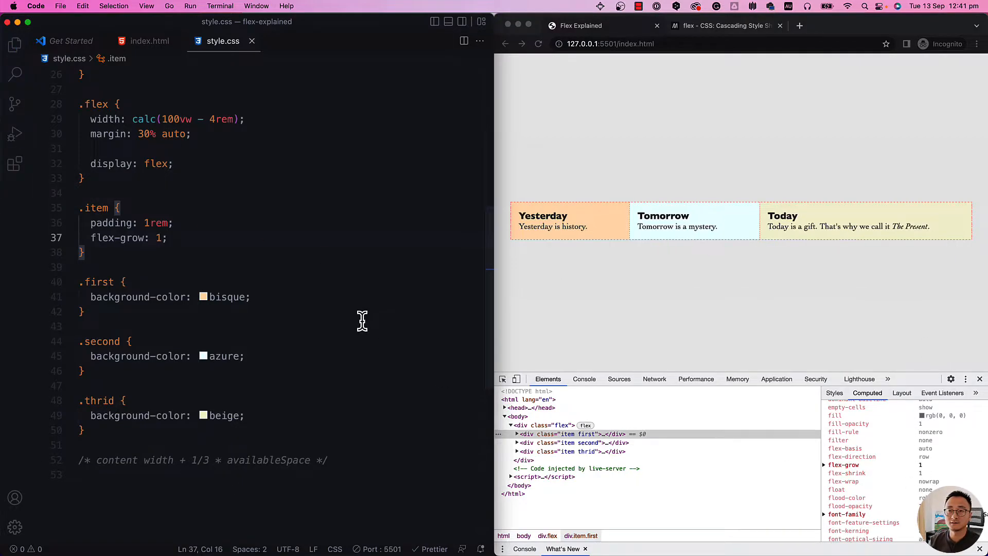
mouse_move(912, 476)
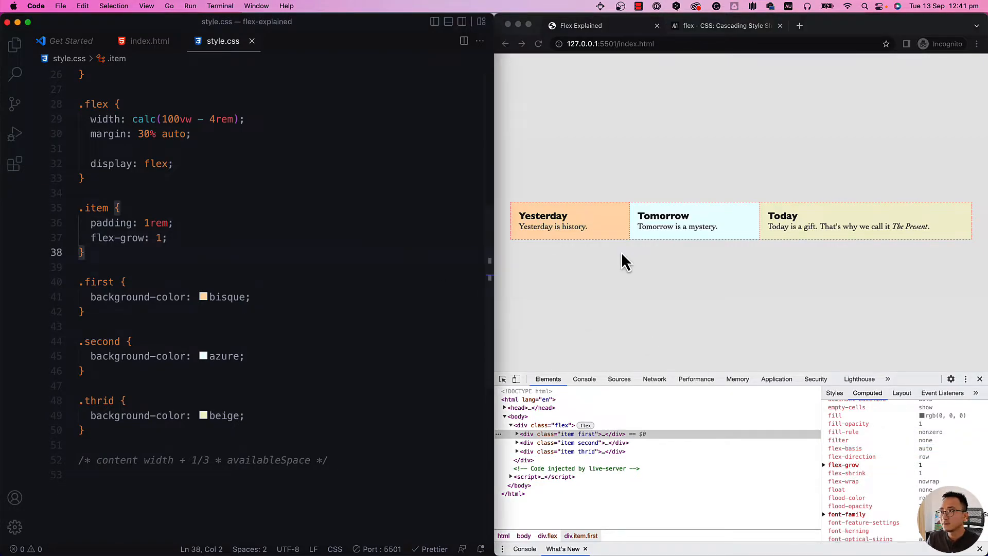
mouse_move(812, 218)
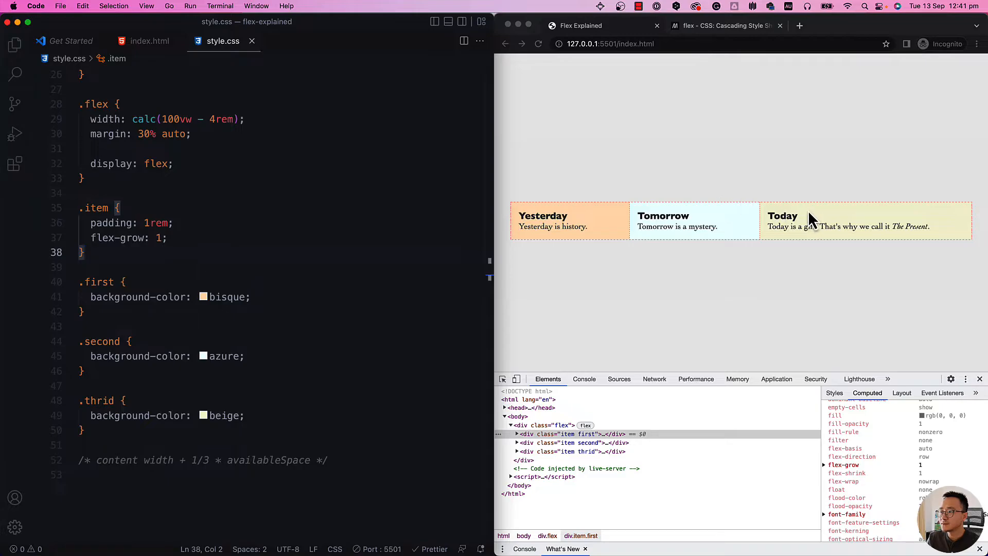
mouse_move(944, 220)
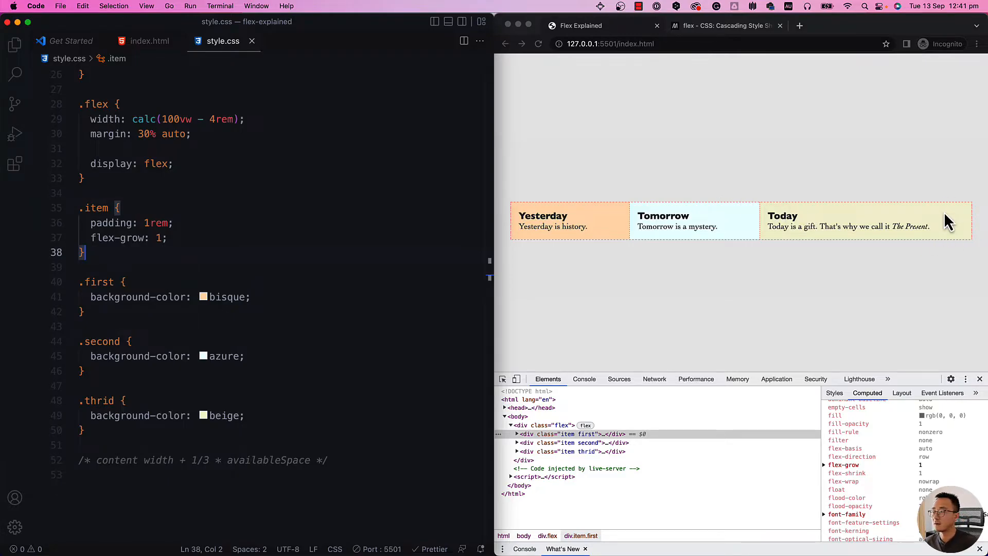
mouse_move(192, 245)
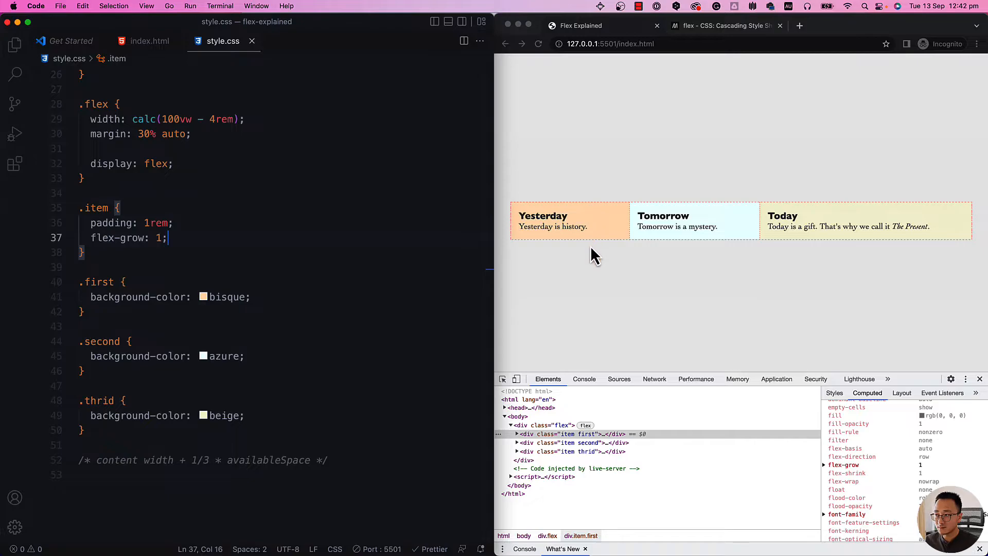
mouse_move(605, 239)
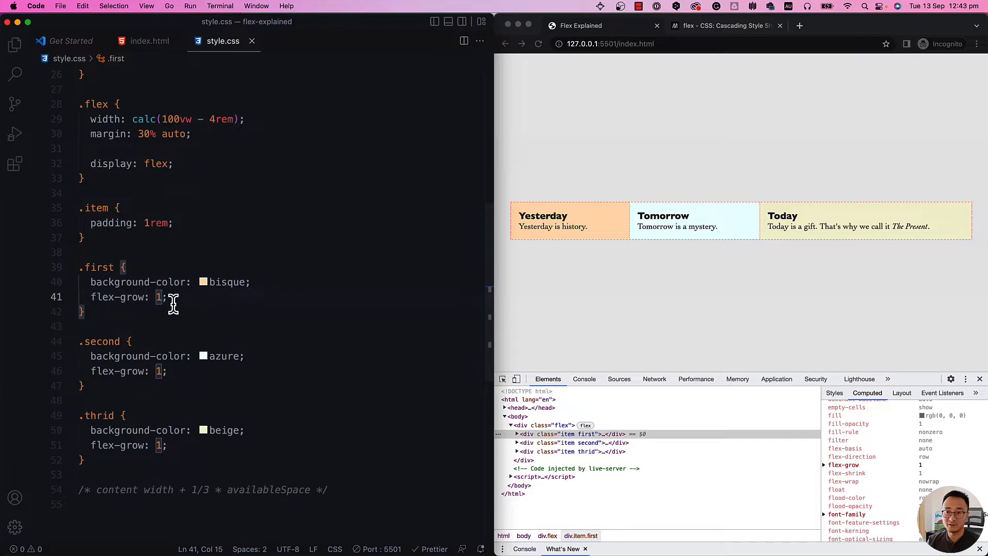
Step: Select the flex-grow value in the .first rule, ready to change it
double_click(158, 296)
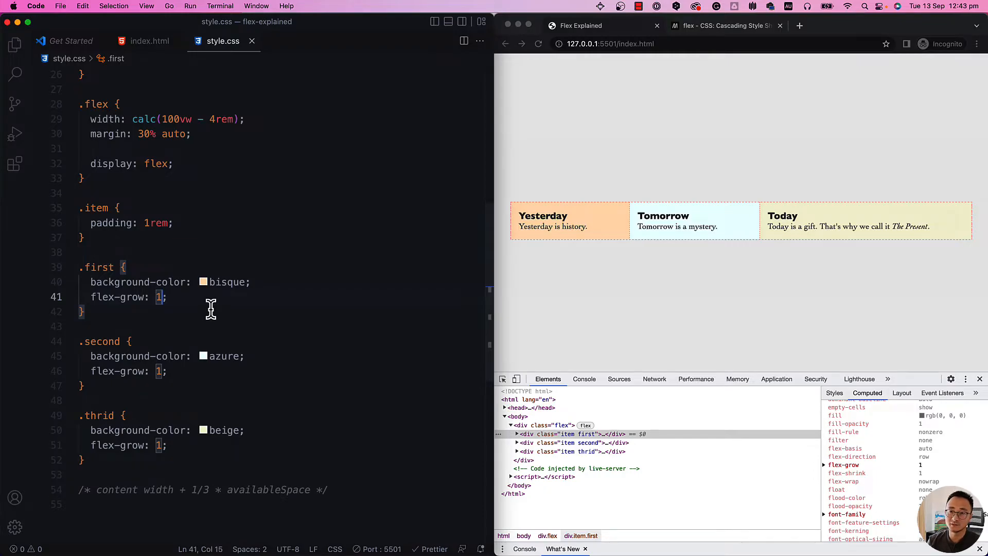
Step: Set flex-grow to 2 in the item rules and highlight the available-space formula in the comment
text(2)
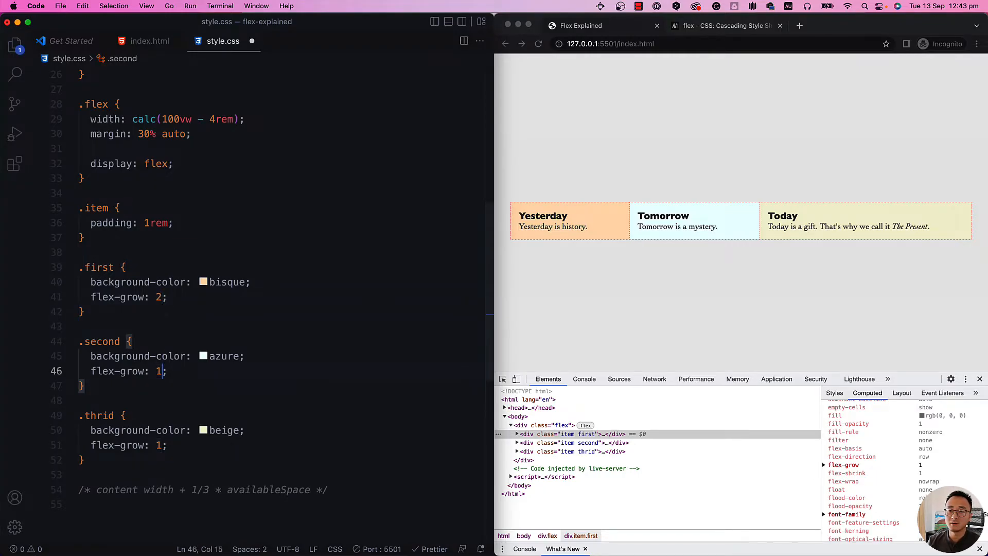
text(2)
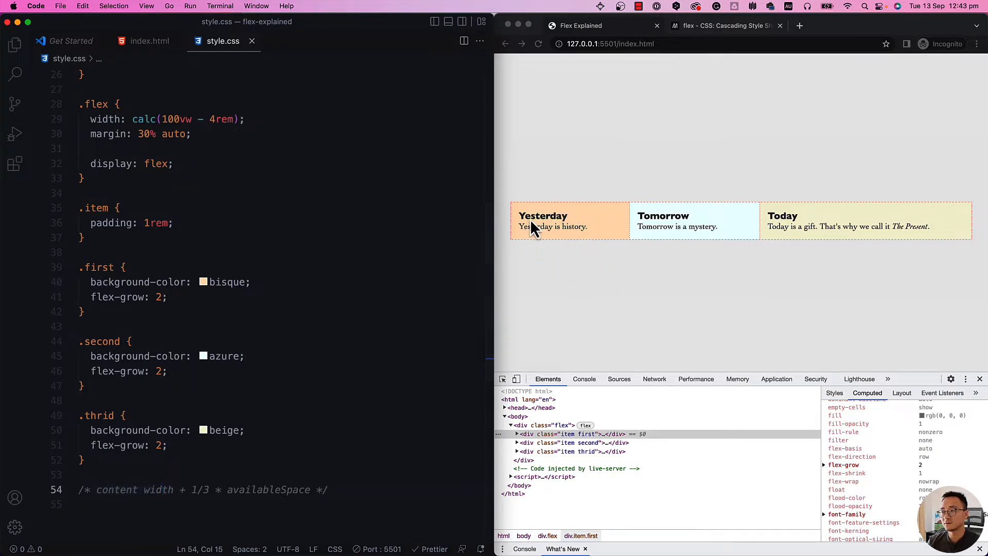
mouse_move(583, 237)
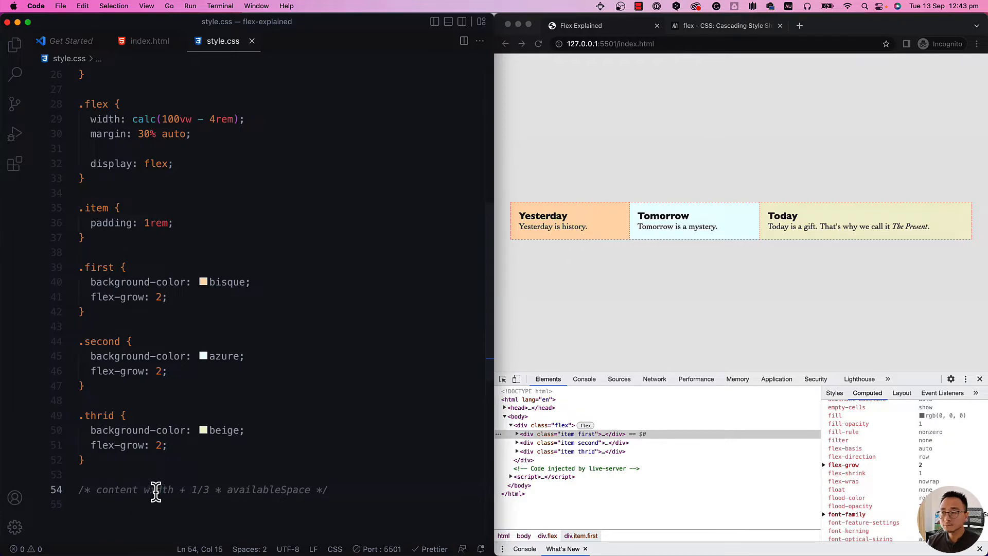
mouse_move(825, 242)
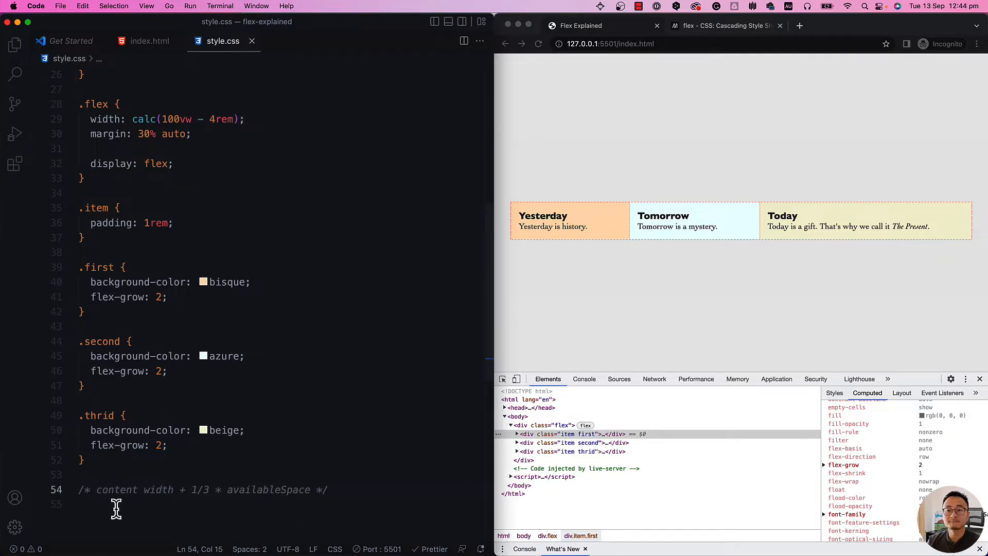
mouse_move(194, 493)
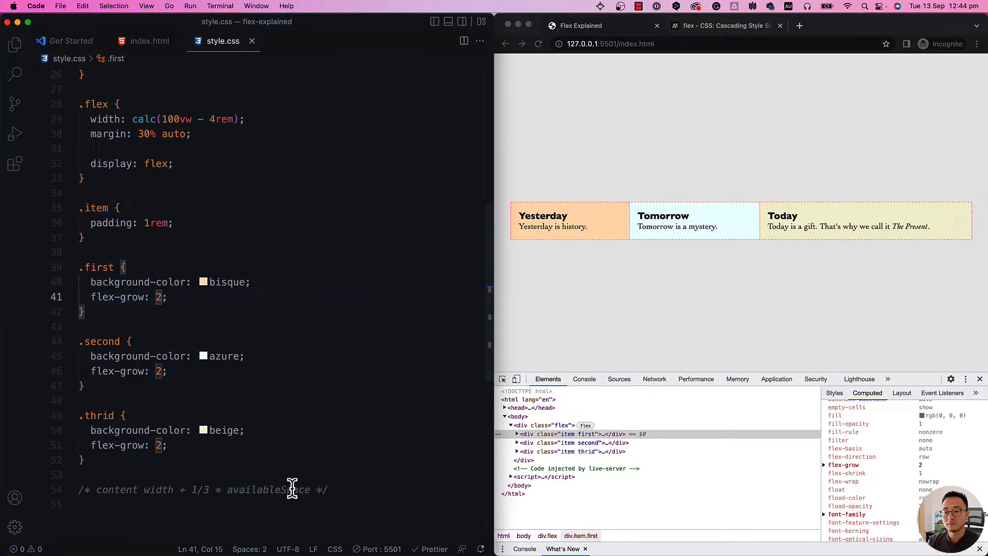
drag(96, 490, 259, 490)
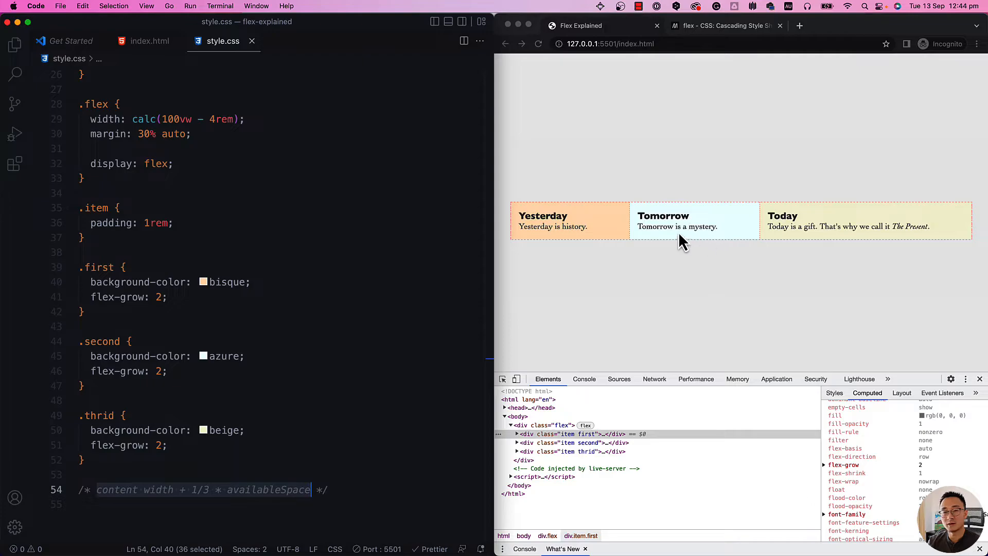
click(307, 297)
text(1)
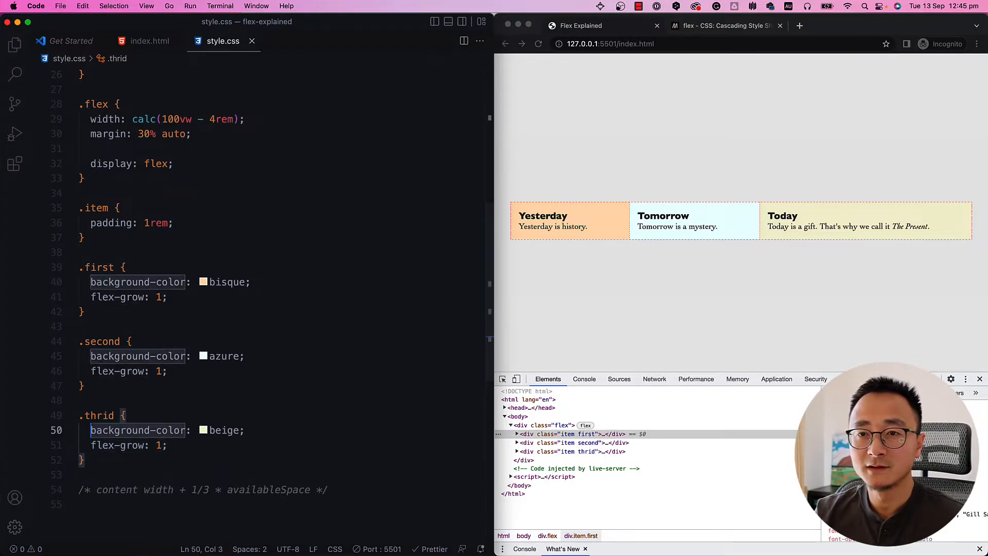
Step: Add flex-shrink: 1; on a new line after flex-grow in the .first rule
key(enter)
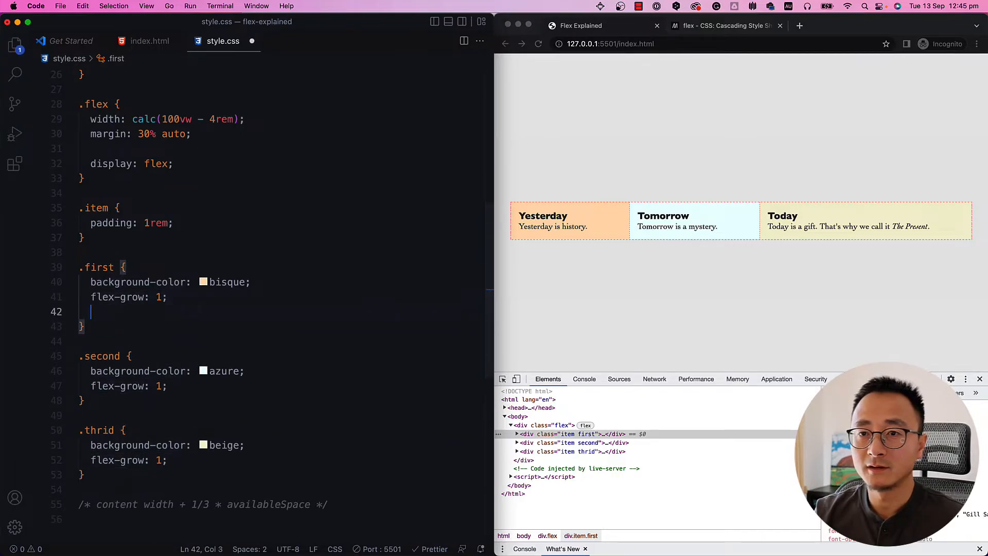
text(flex-shrink: 1;)
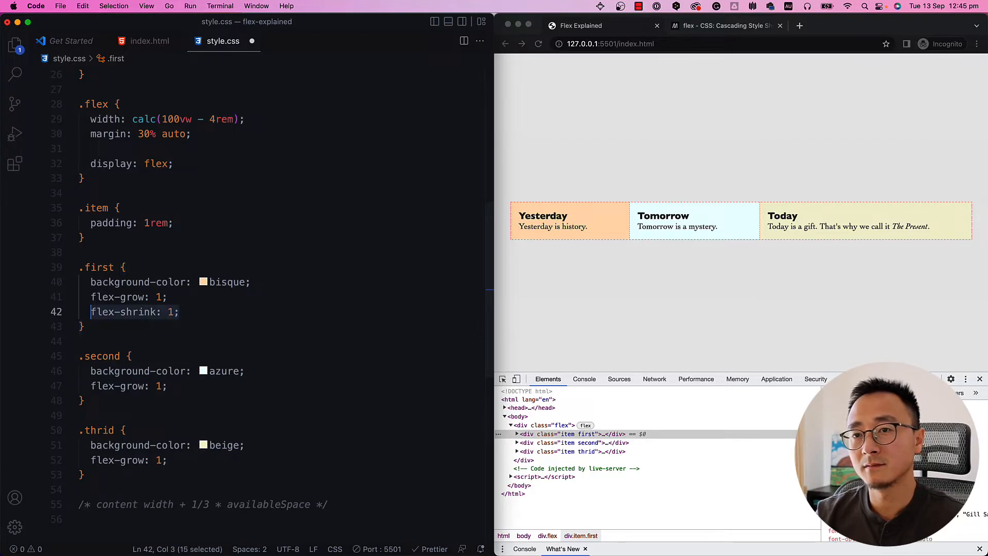
text(flex-shrink: 1;)
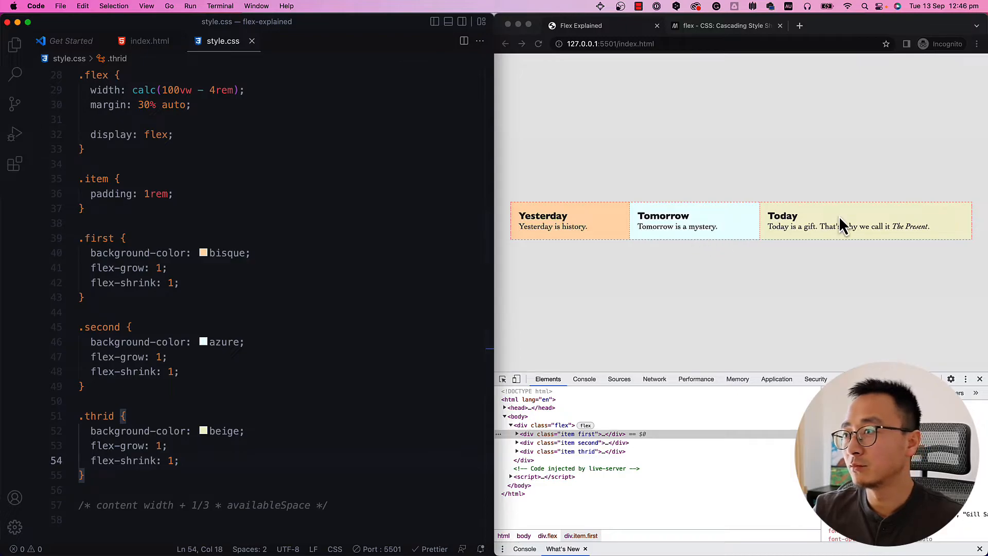
mouse_move(702, 270)
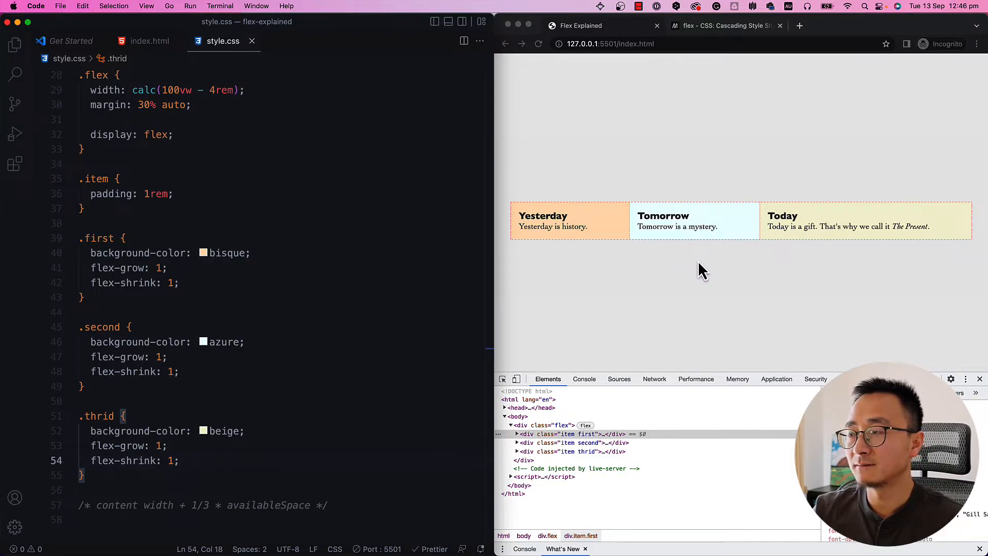
mouse_move(917, 301)
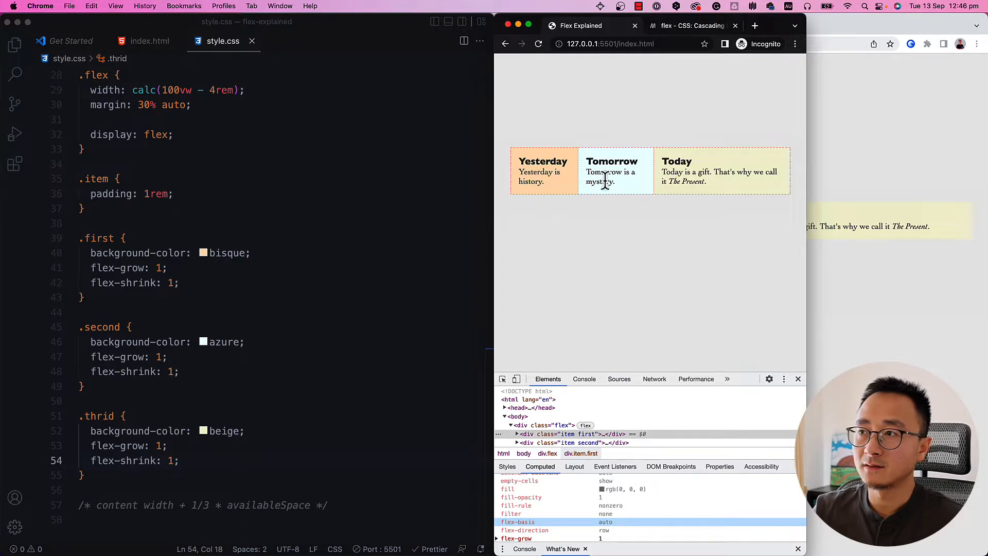
mouse_move(538, 181)
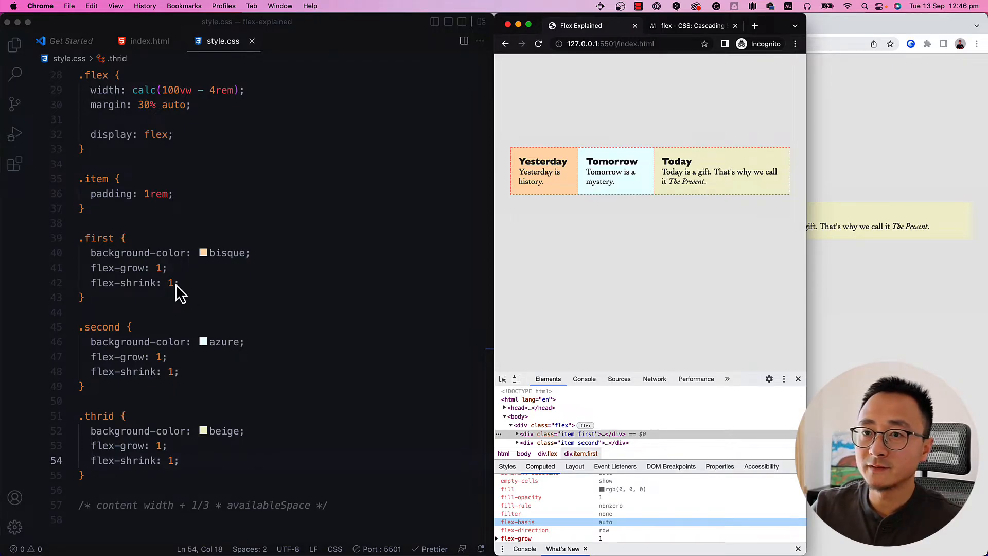
Step: Change the flex-shrink value to 0 so the items overflow the narrow page
text(0)
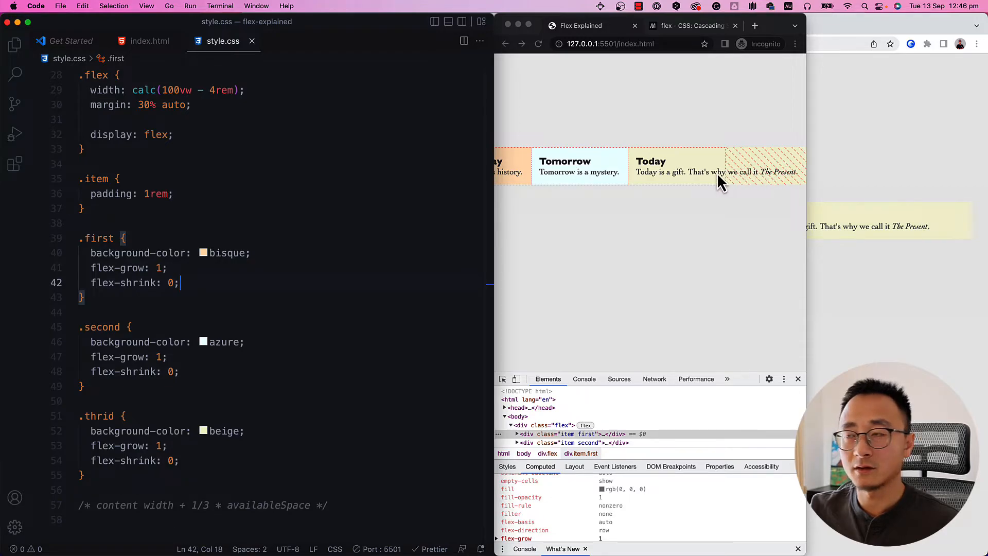
mouse_move(653, 173)
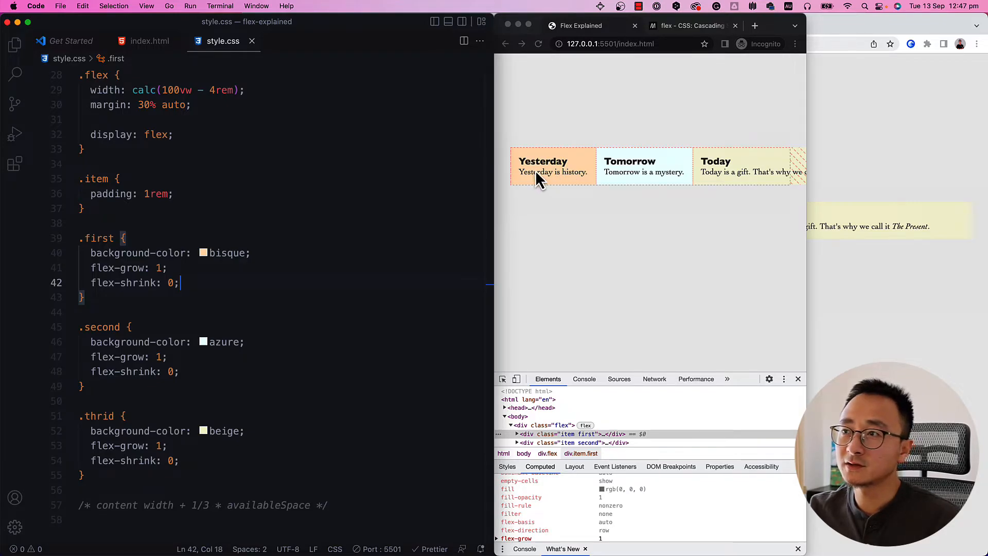
mouse_move(586, 187)
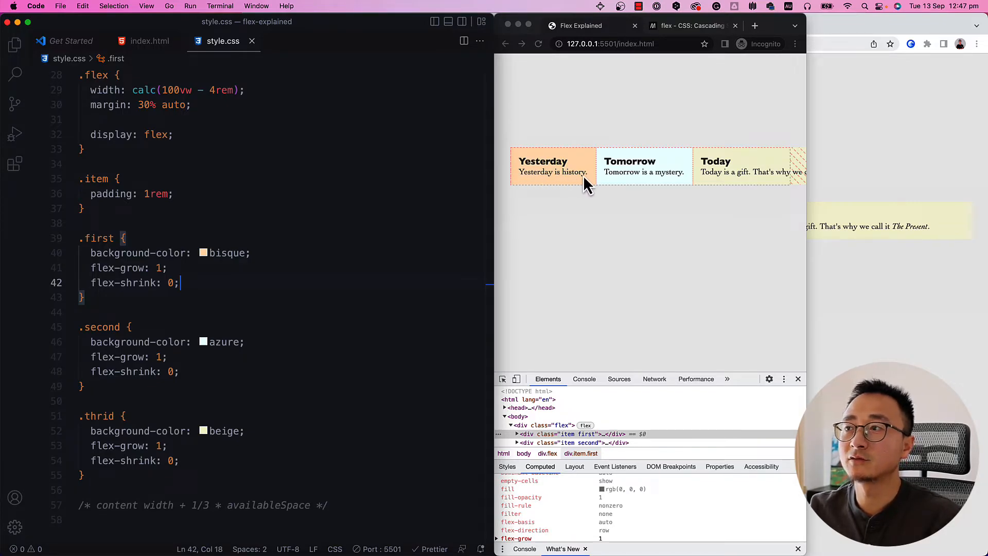
mouse_move(535, 183)
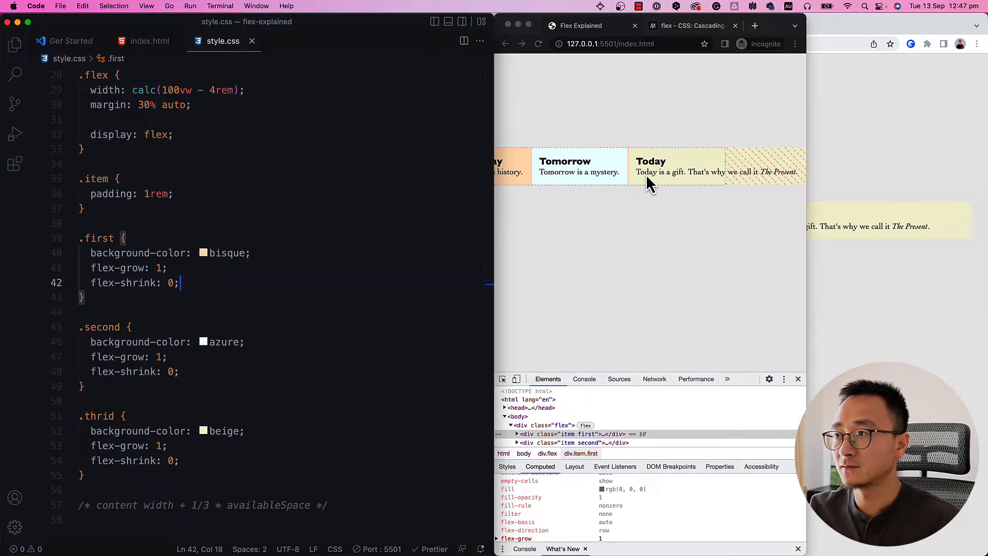
mouse_move(756, 176)
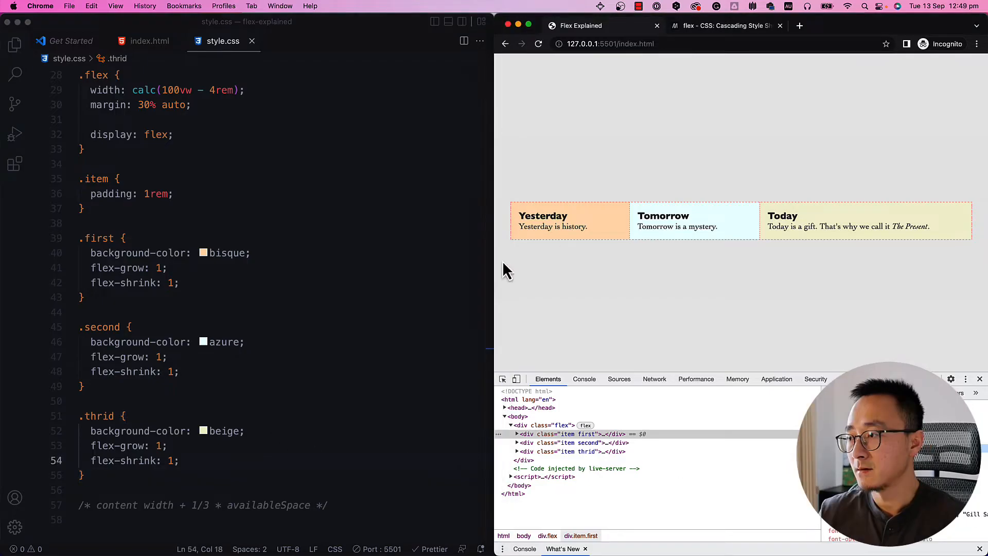
mouse_move(297, 338)
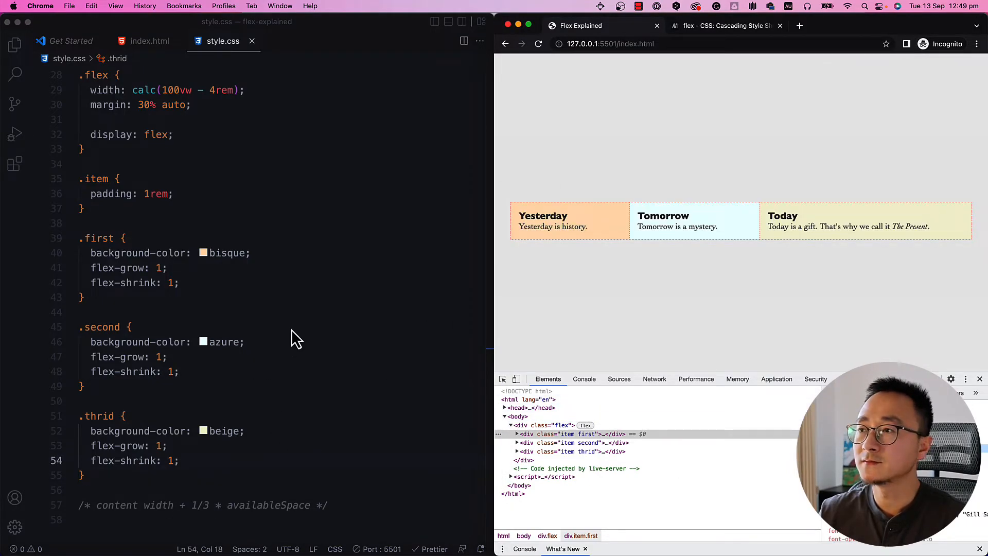
mouse_move(244, 302)
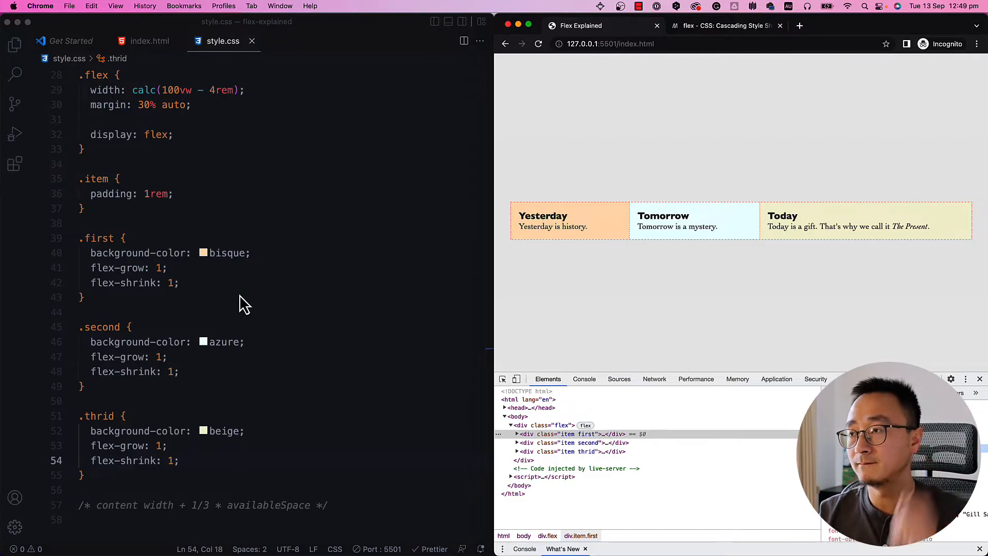
mouse_move(272, 284)
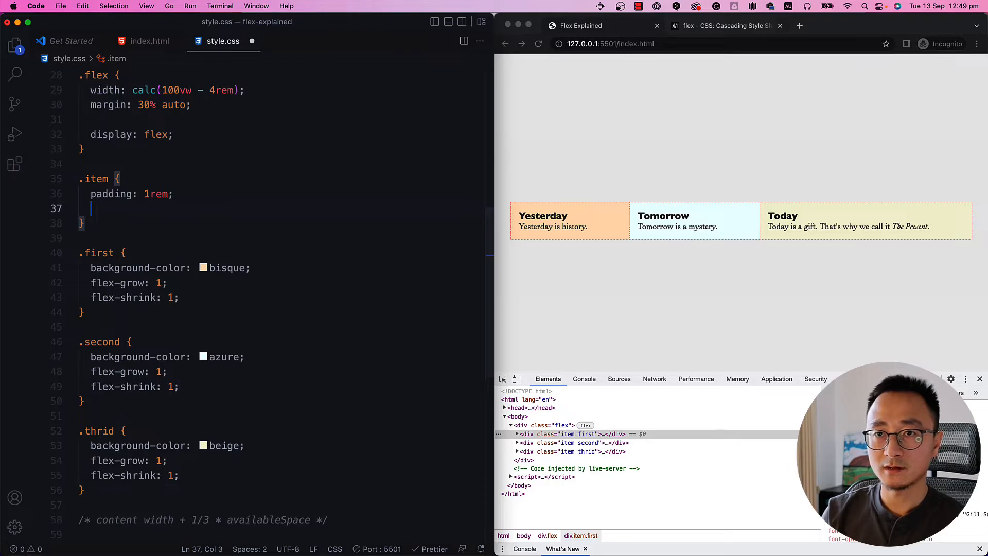
Step: Add flex-basis: auto to .item, then replace auto with 200px
text(flex-b)
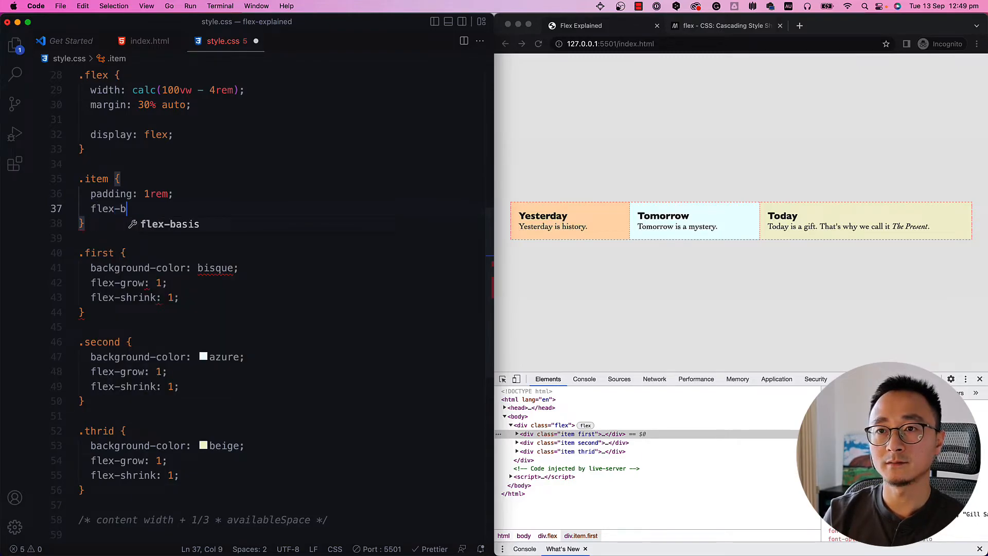
text(asis: auto;)
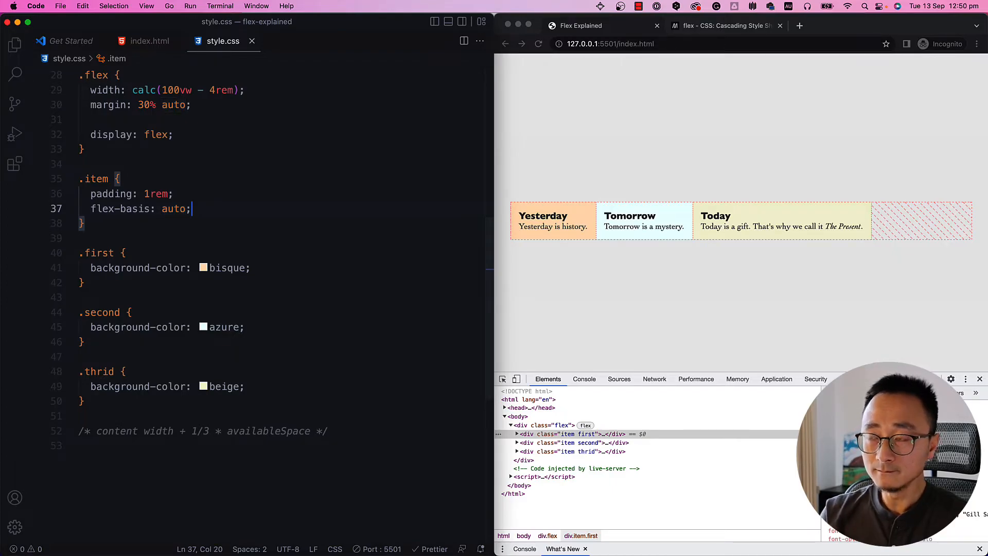
double_click(173, 209)
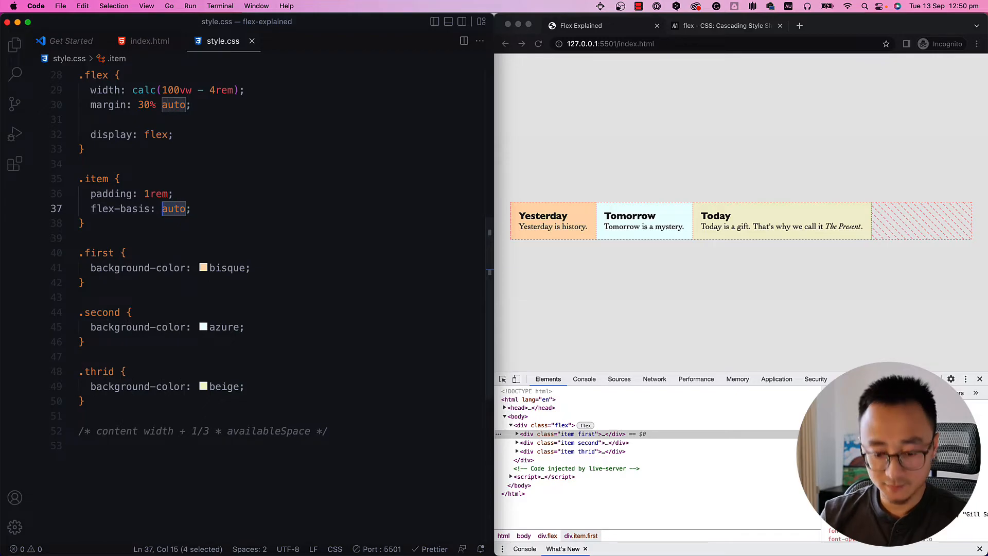
text(200px)
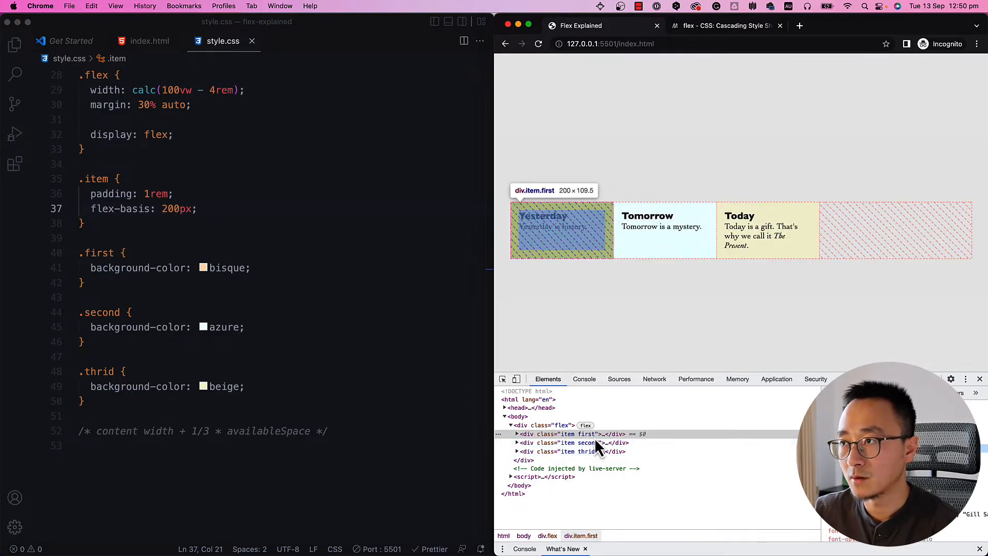
mouse_move(282, 255)
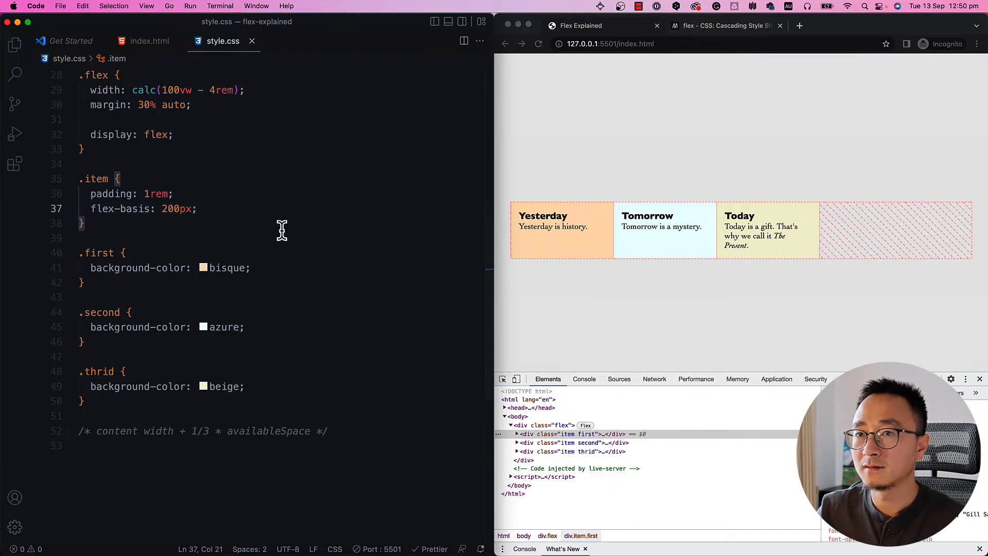
mouse_move(230, 211)
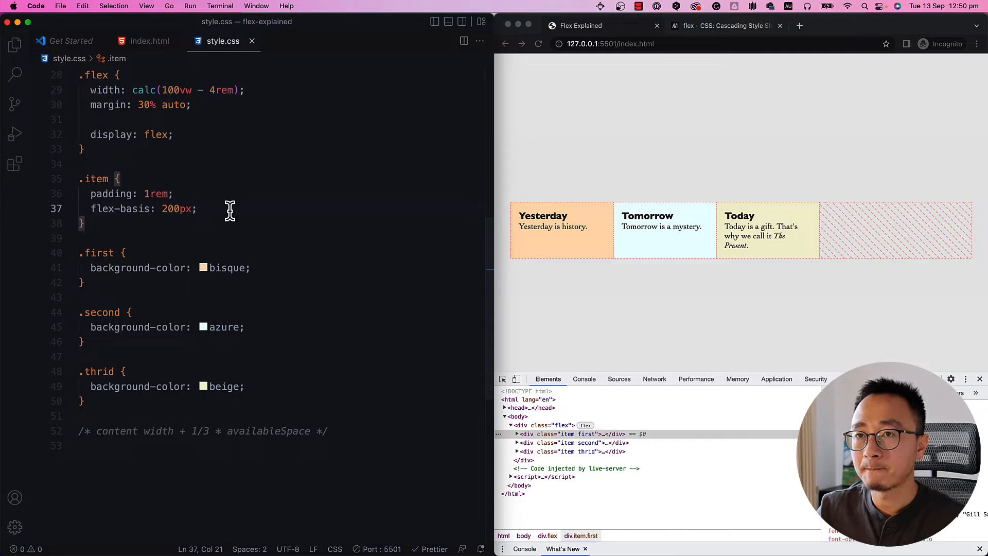
Step: Add flex-grow: 1 beneath flex-basis in the .item rule
text(flex)
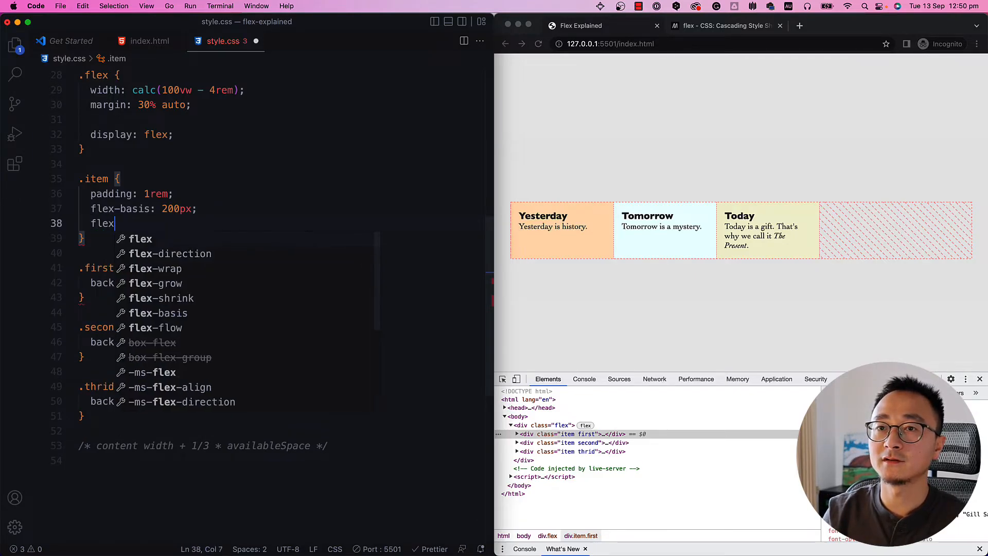
text(-grow:)
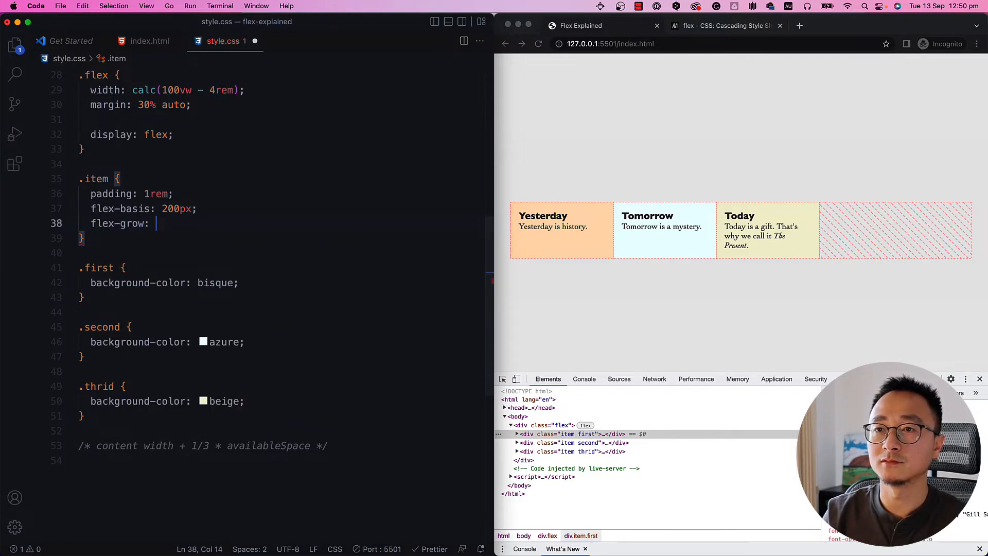
text(1;)
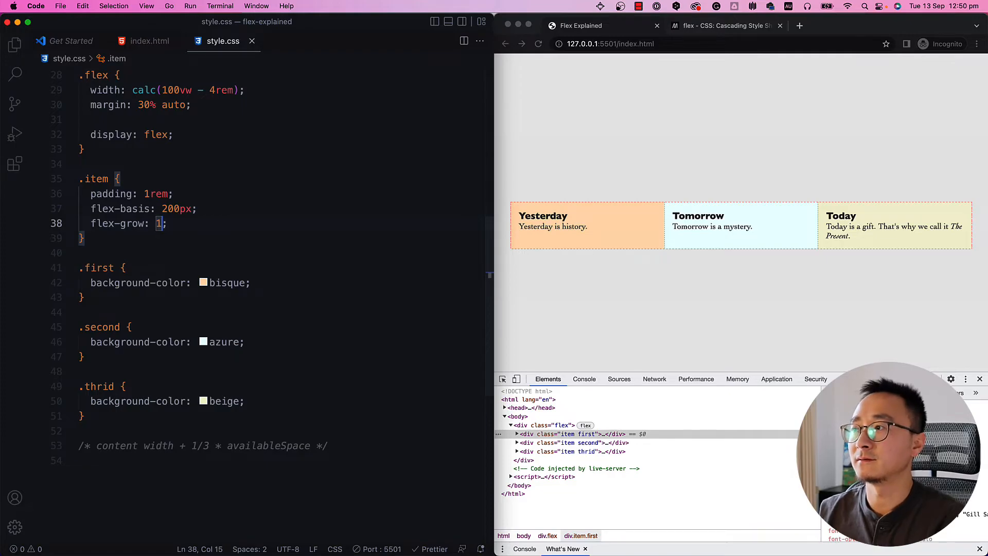
mouse_move(560, 433)
text(%)
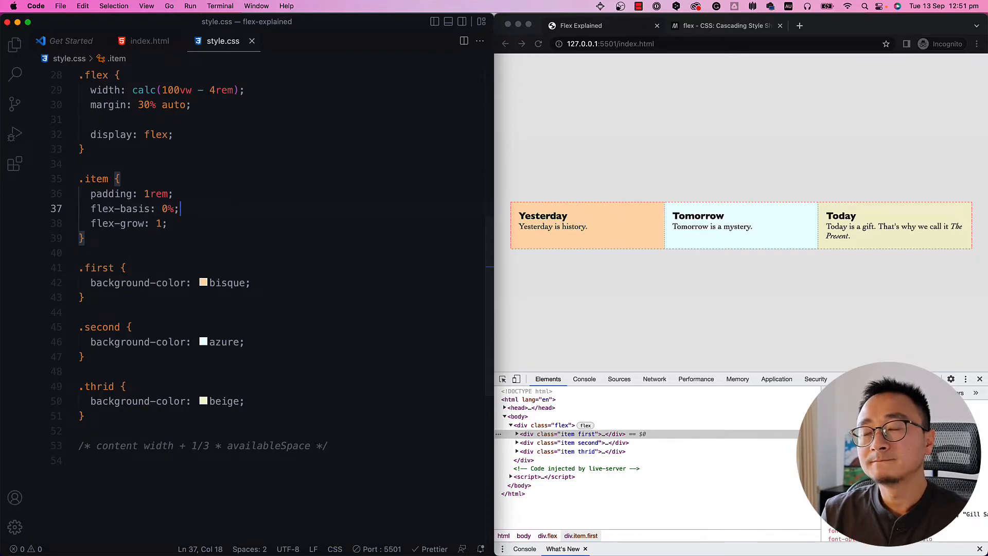
Step: Set flex-basis to 100% and add flex-shrink, changing its value from 1 to 0
text(100)
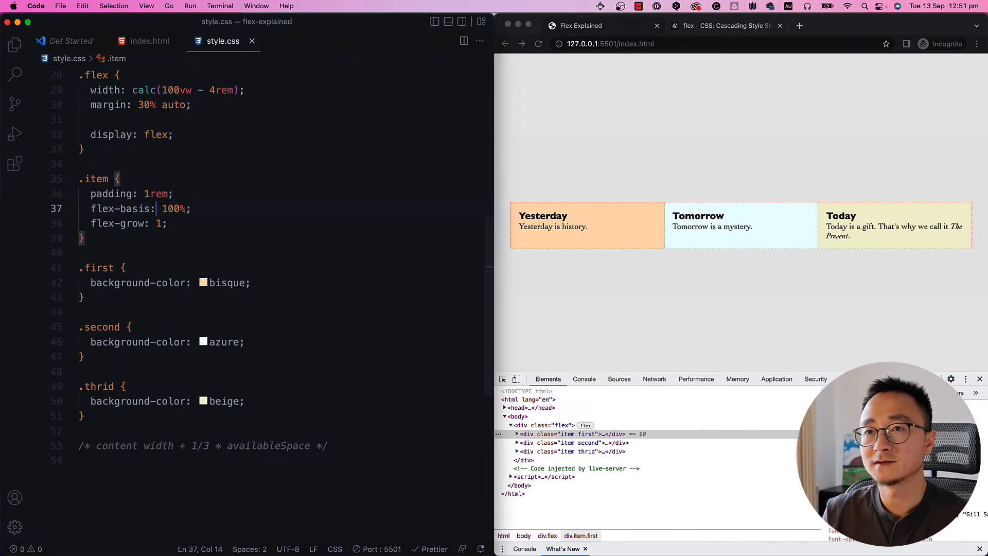
text(flex-shrink: 1;)
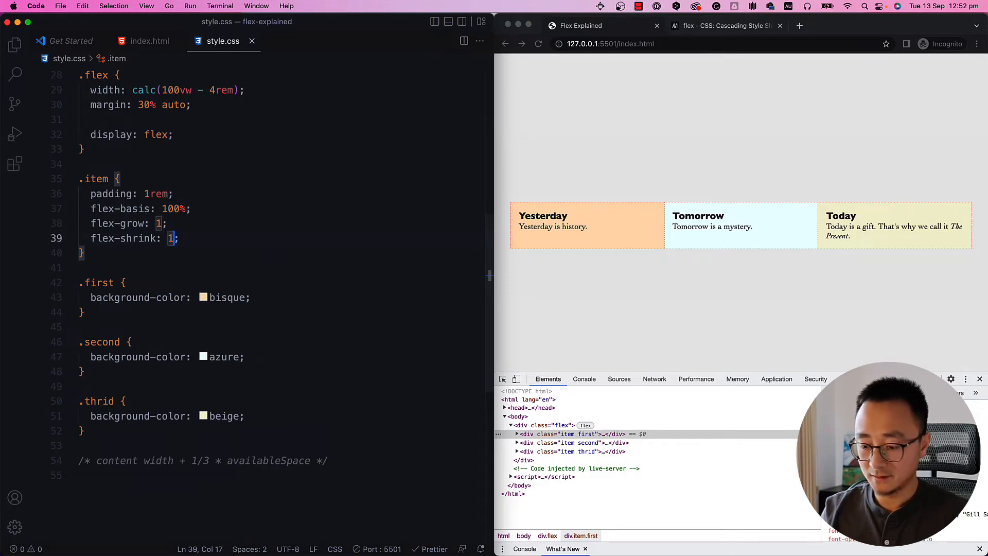
text(0)
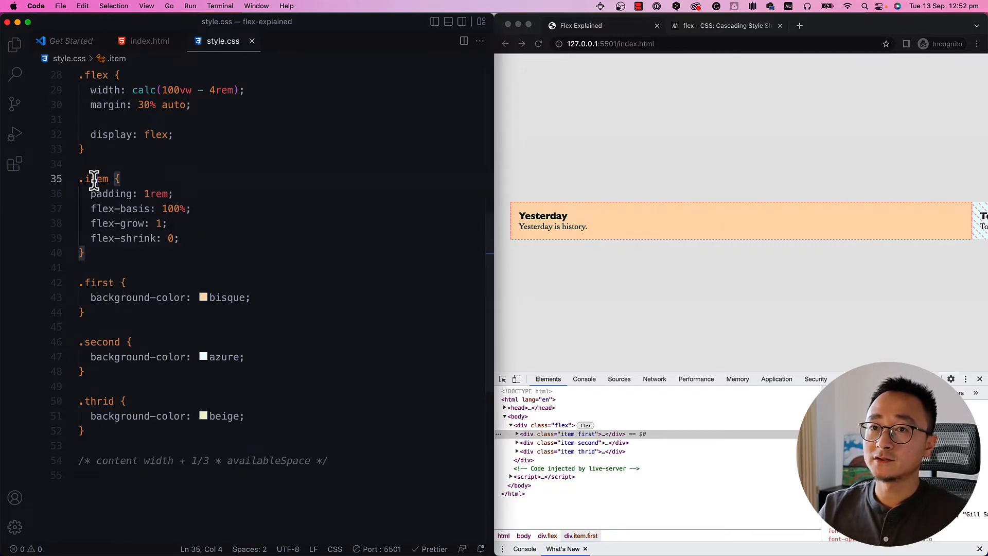
Step: Restore flex-shrink to 1 so the three items again share the row equally
double_click(170, 209)
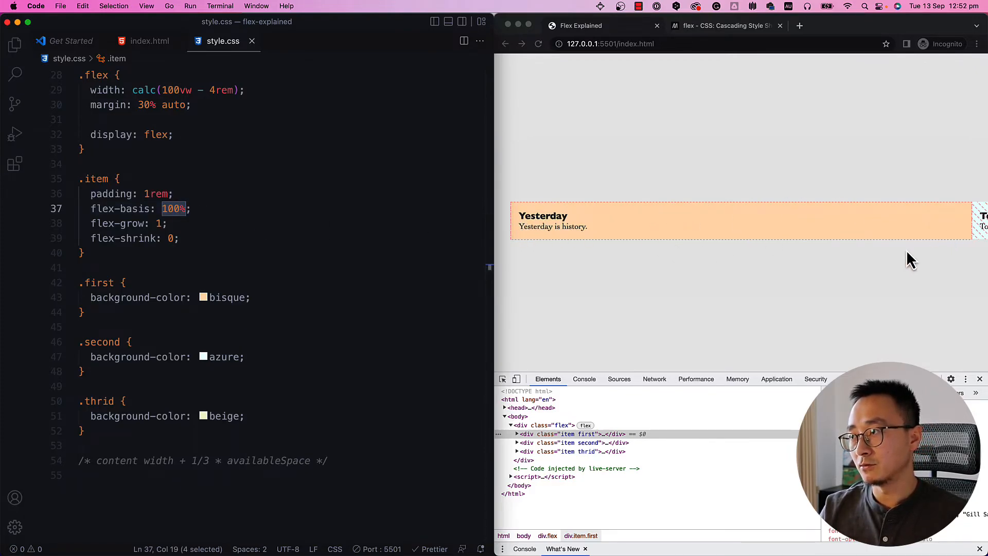
mouse_move(825, 230)
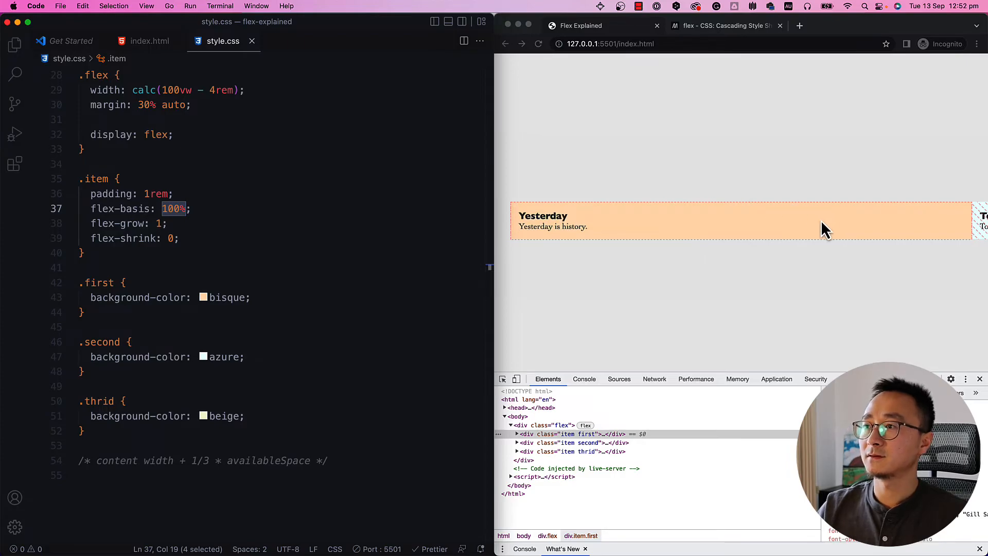
scroll(right, 3)
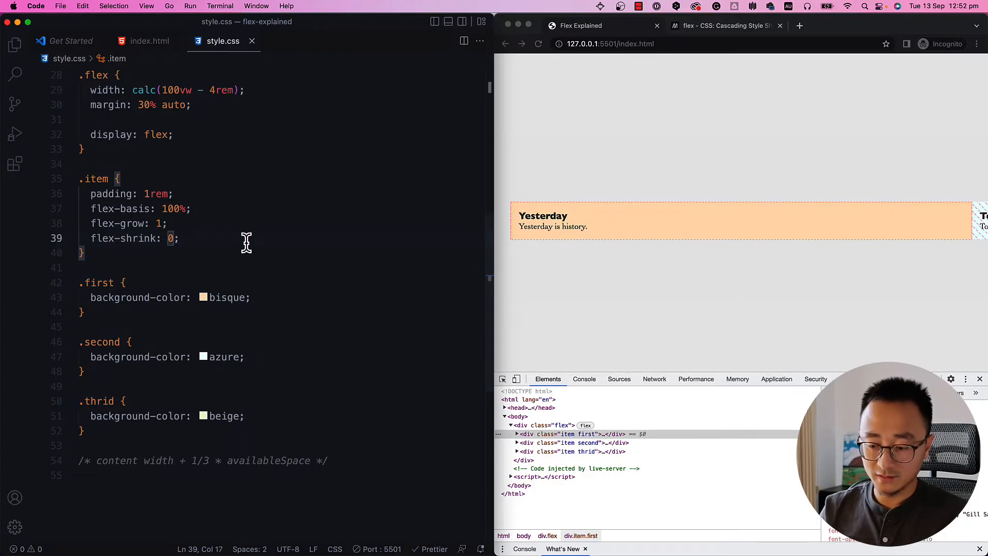
text(1)
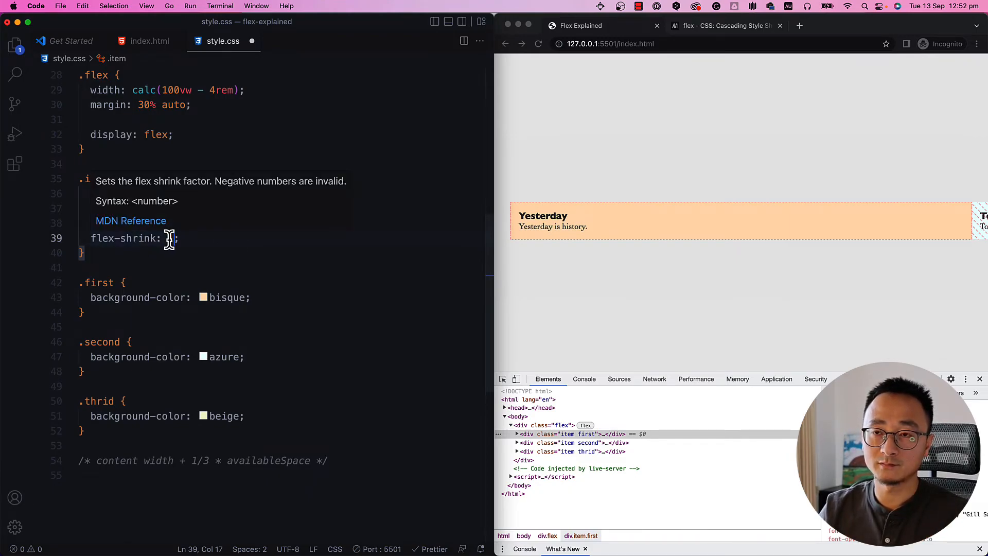
text(100%;)
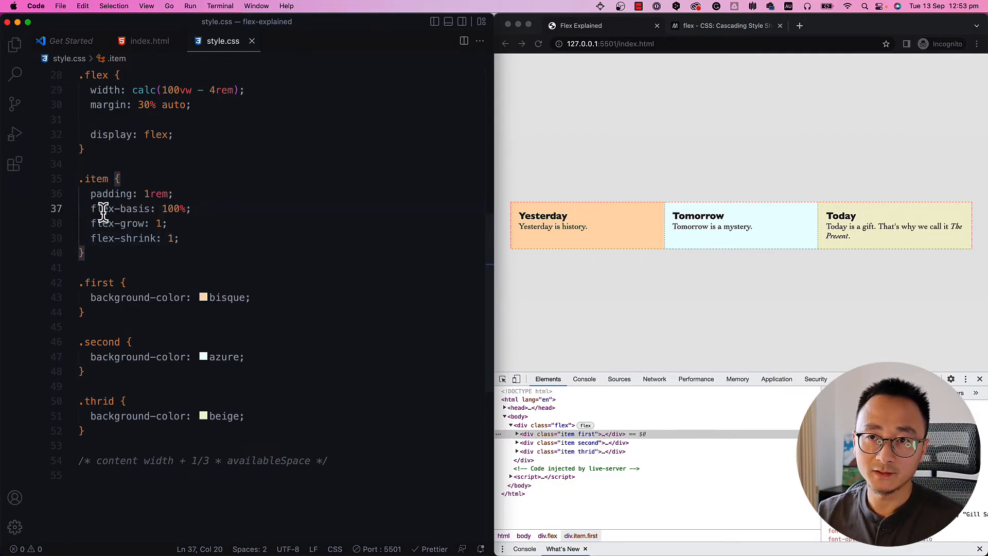
Step: Try flex-basis values 0, auto, 0% and 400px in turn for the items
double_click(172, 208)
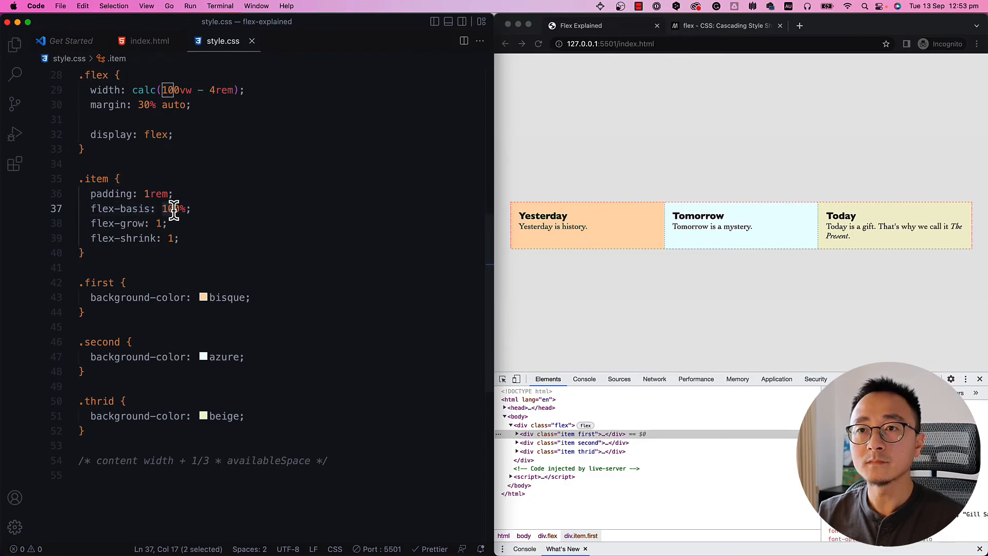
text(0)
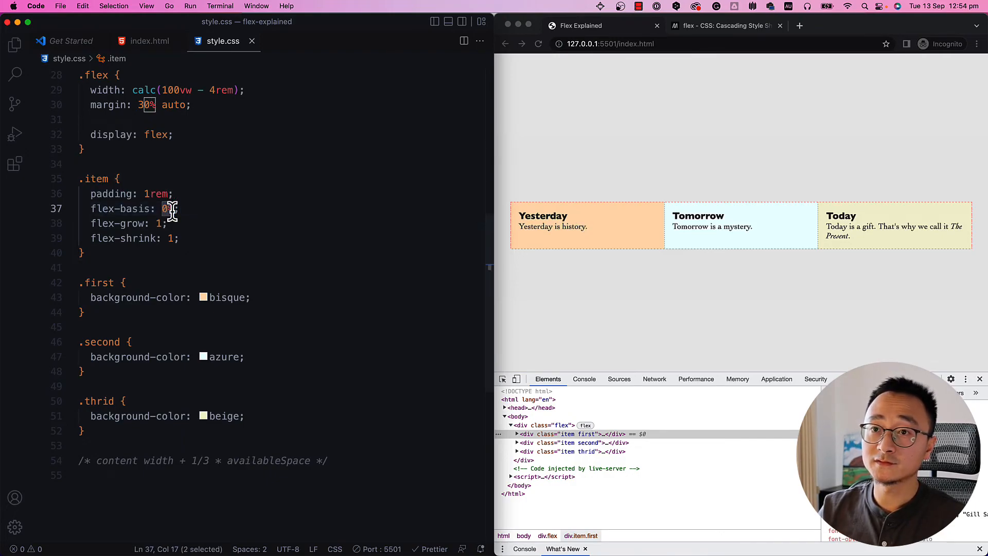
text(auto)
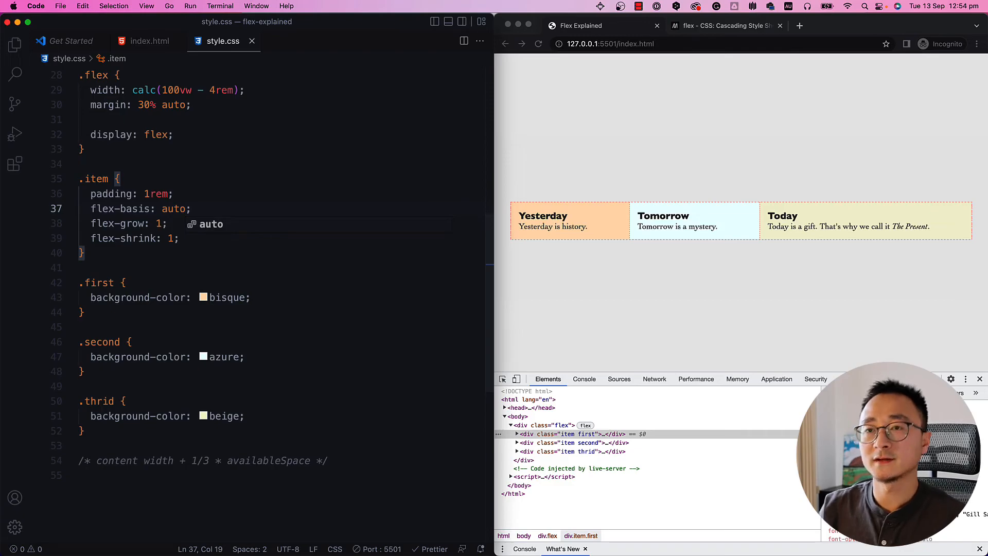
double_click(173, 209)
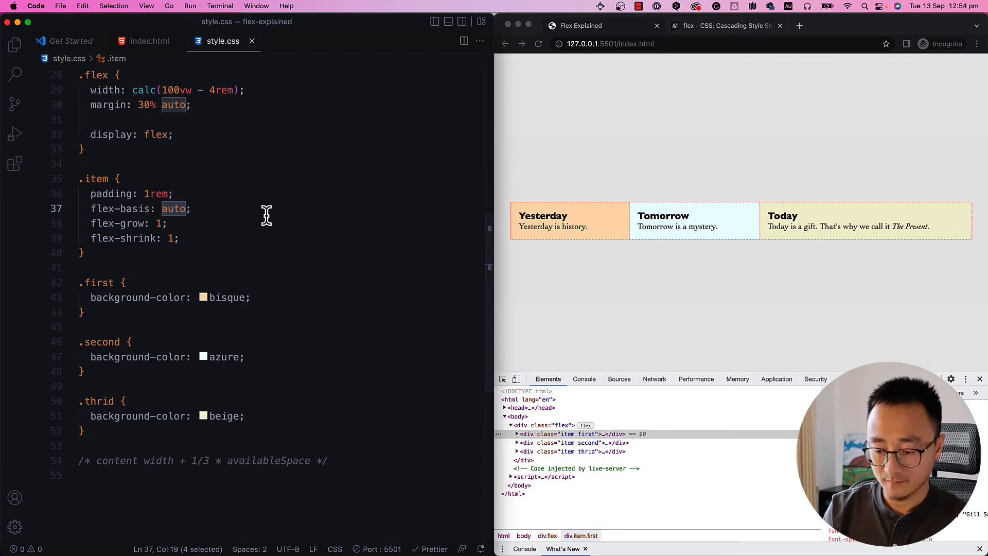
text(0%)
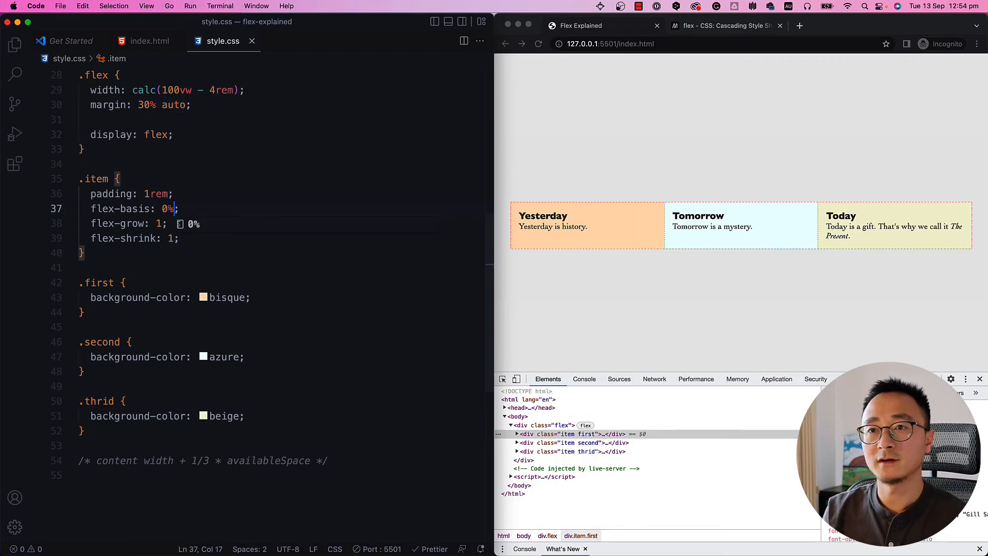
double_click(167, 209)
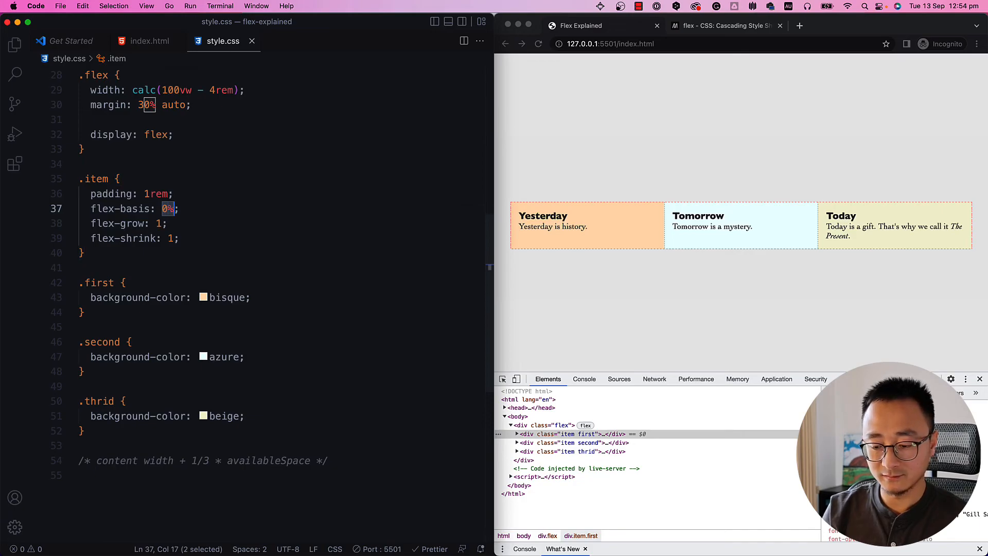
text(400px)
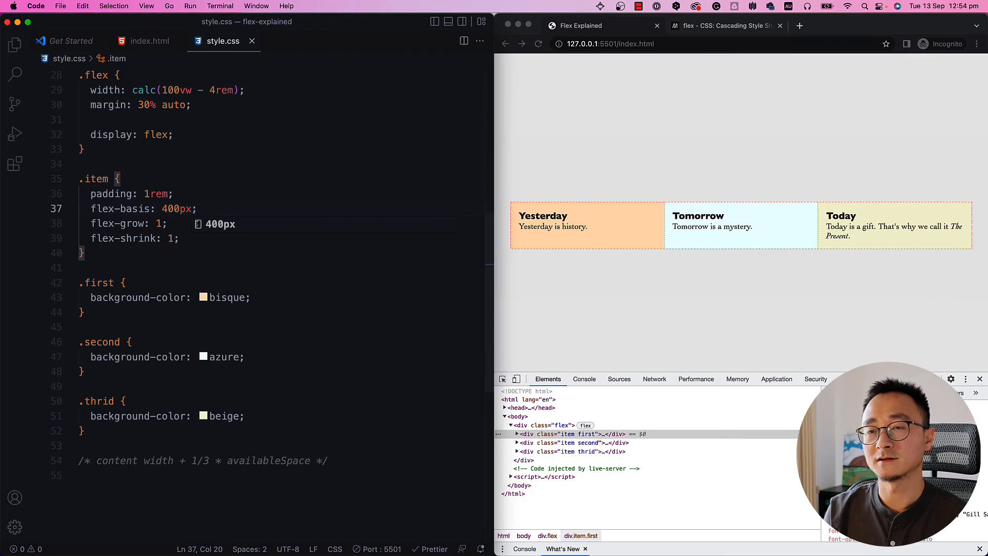
Step: Edit the flex-grow line to end with 1; keeping the three boxes equal width
click(158, 224)
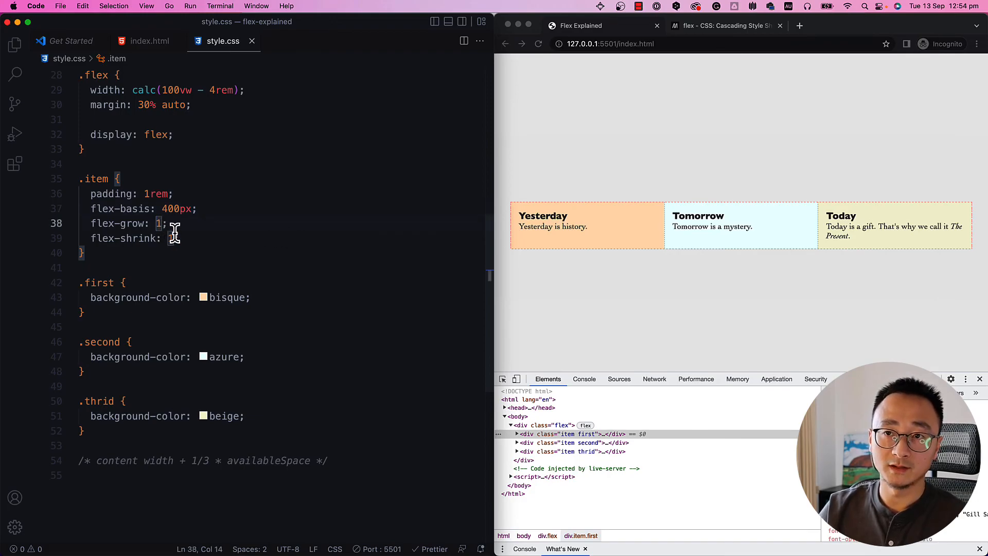
text(1;)
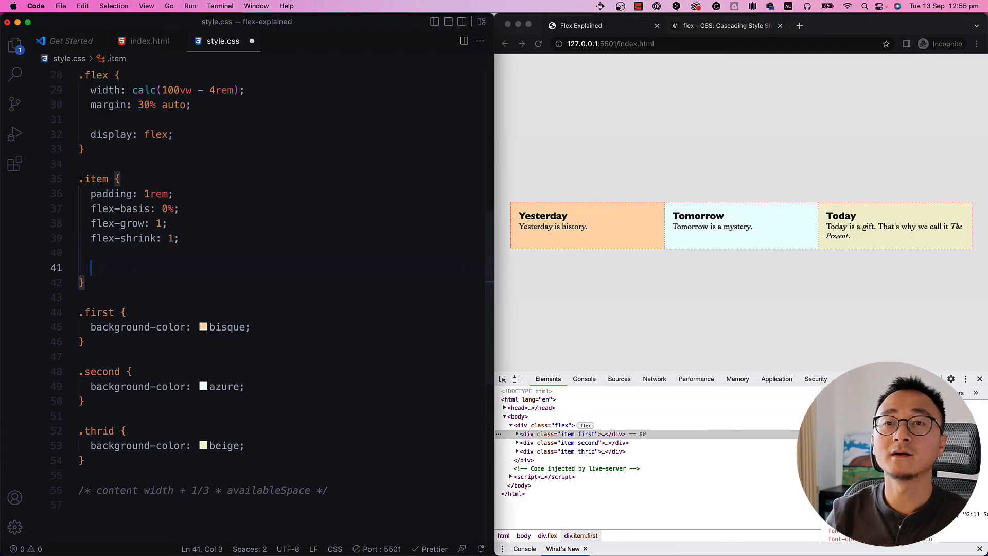
Step: Add the shorthand lines flex: 1; and flex: 1 1 0%; below the longhand properties
text(flex: 1;)
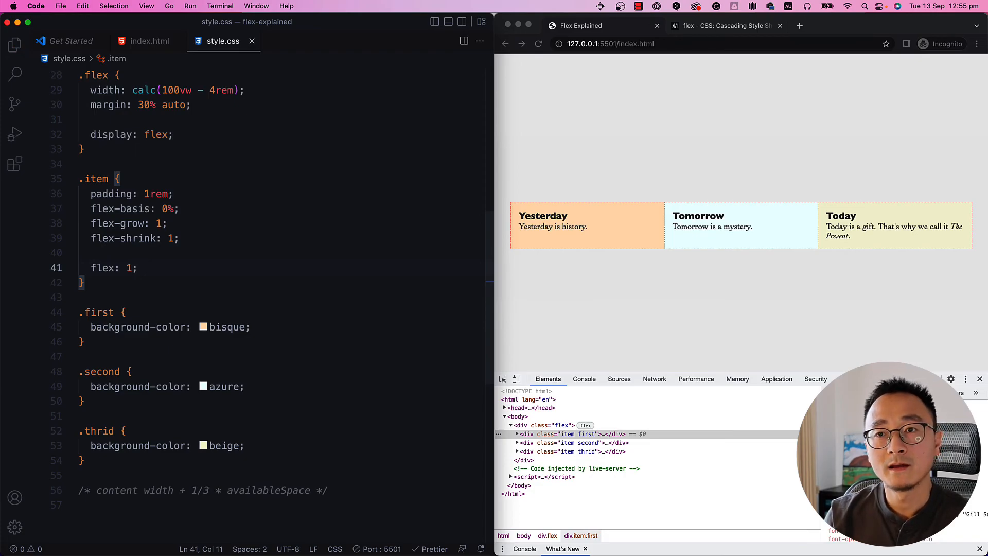
text(f)
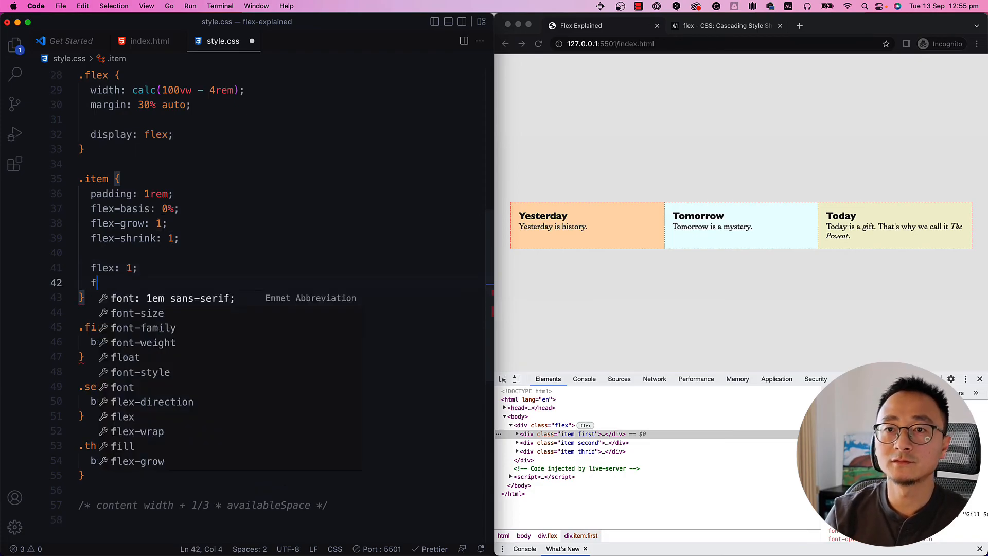
text(lex: 1)
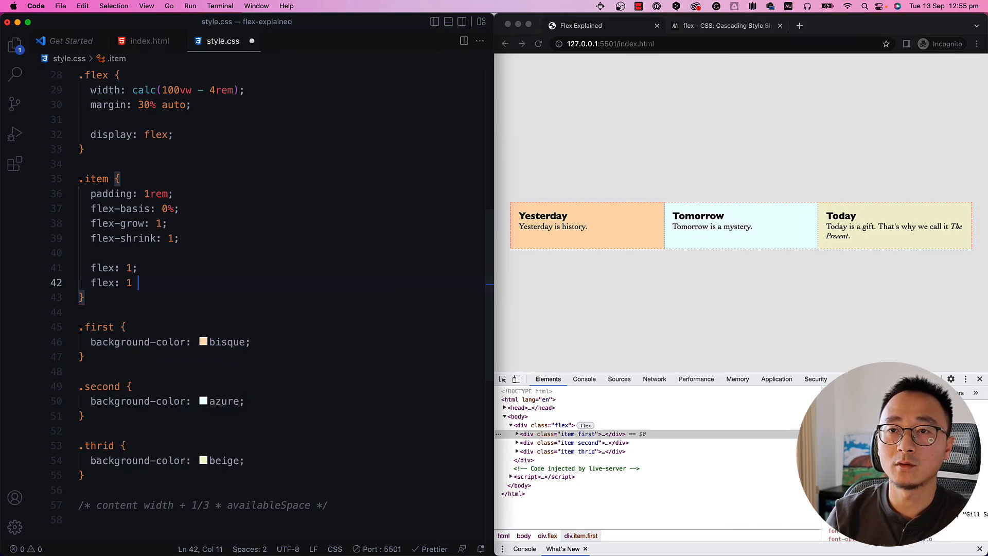
text(1 0%;)
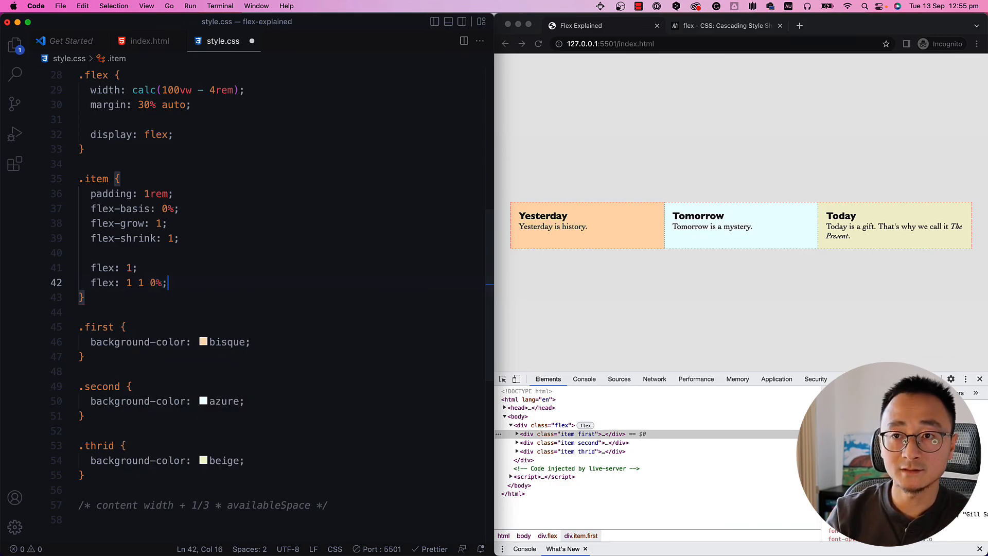